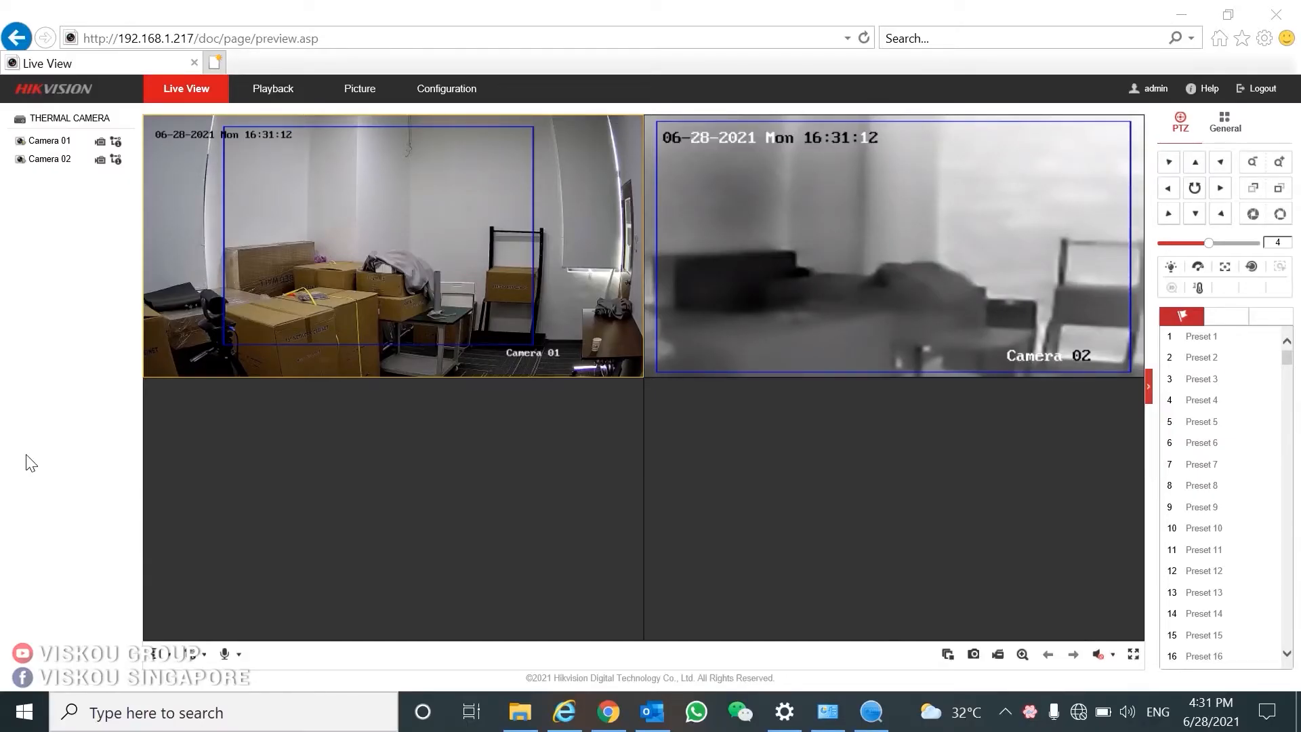
mouse_move(67, 430)
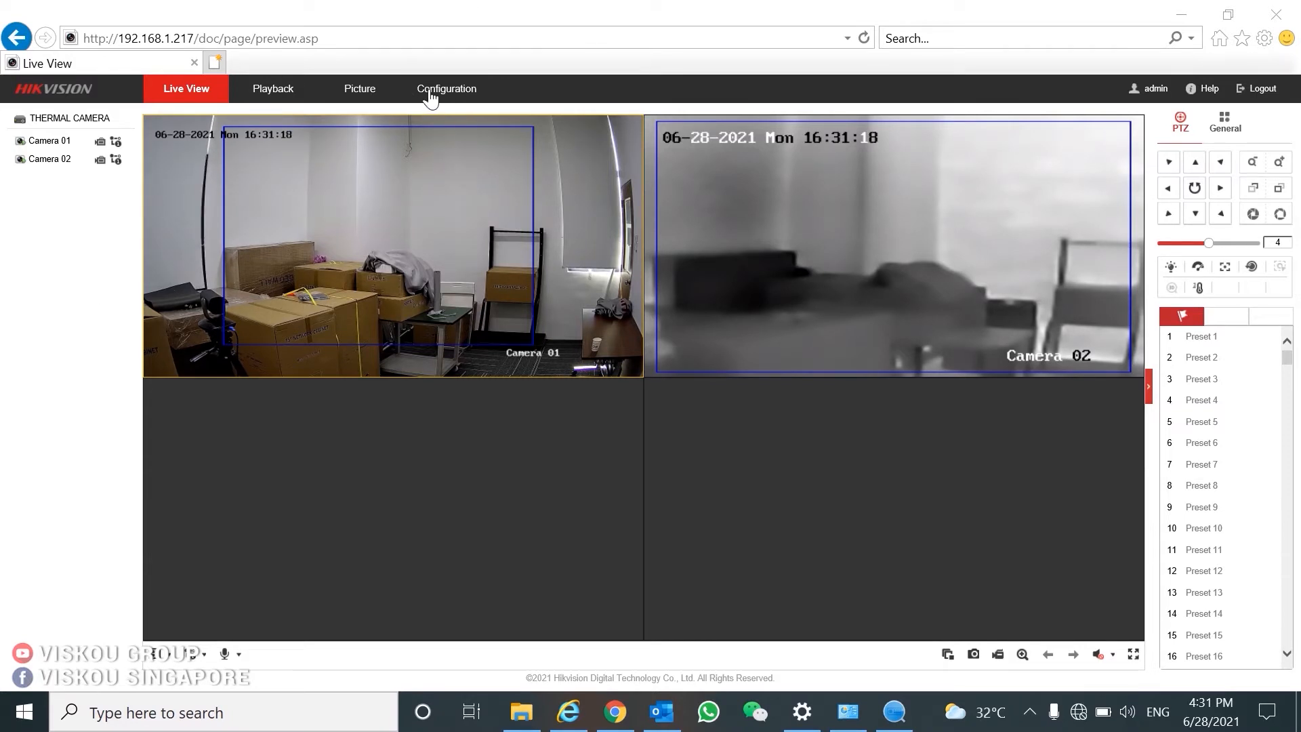
mouse_move(432, 66)
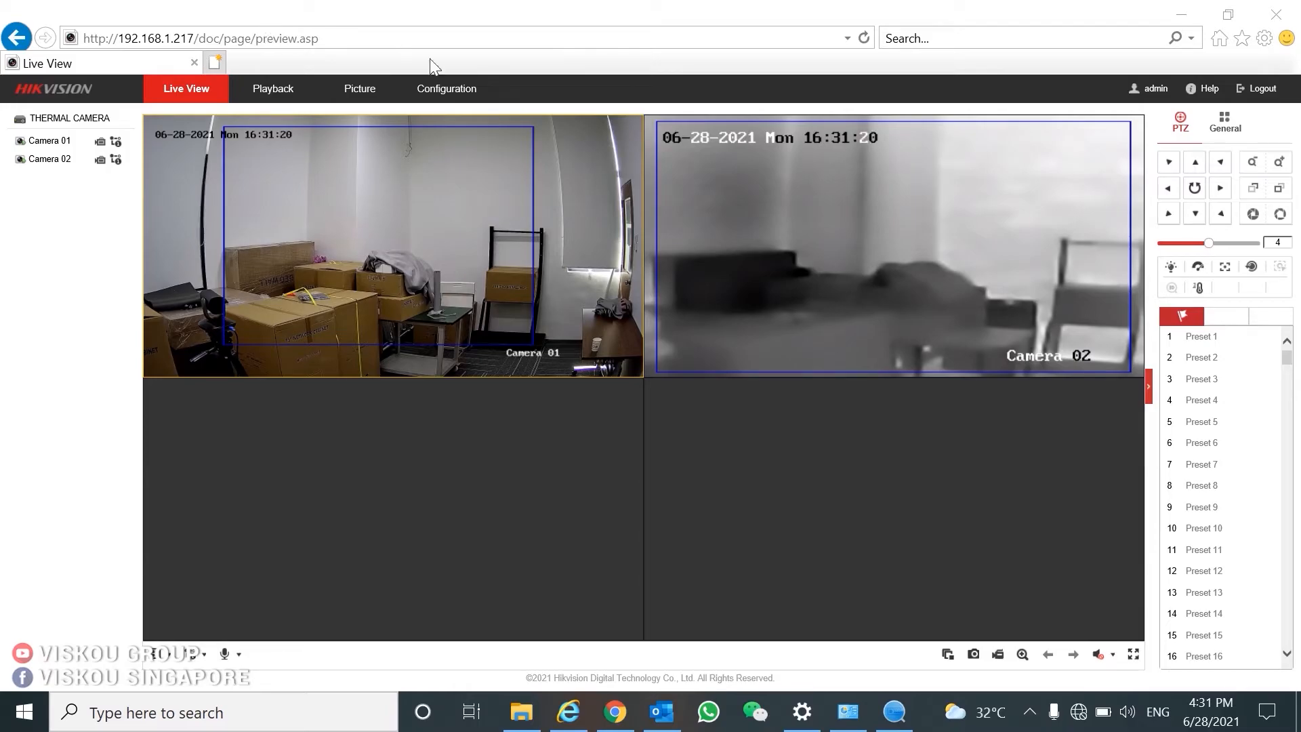
Step: Open Configuration to view the thermal camera's basic device information, including model and firmware
left_click(446, 89)
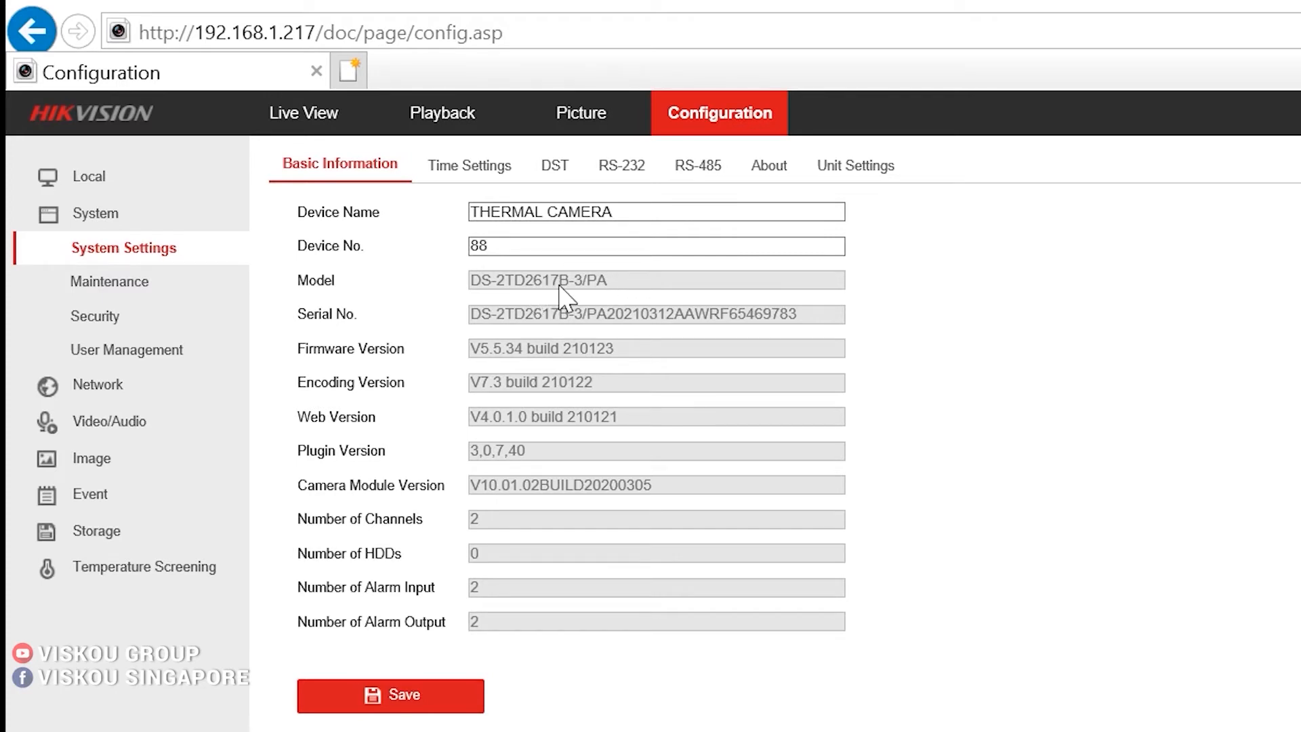
mouse_move(529, 293)
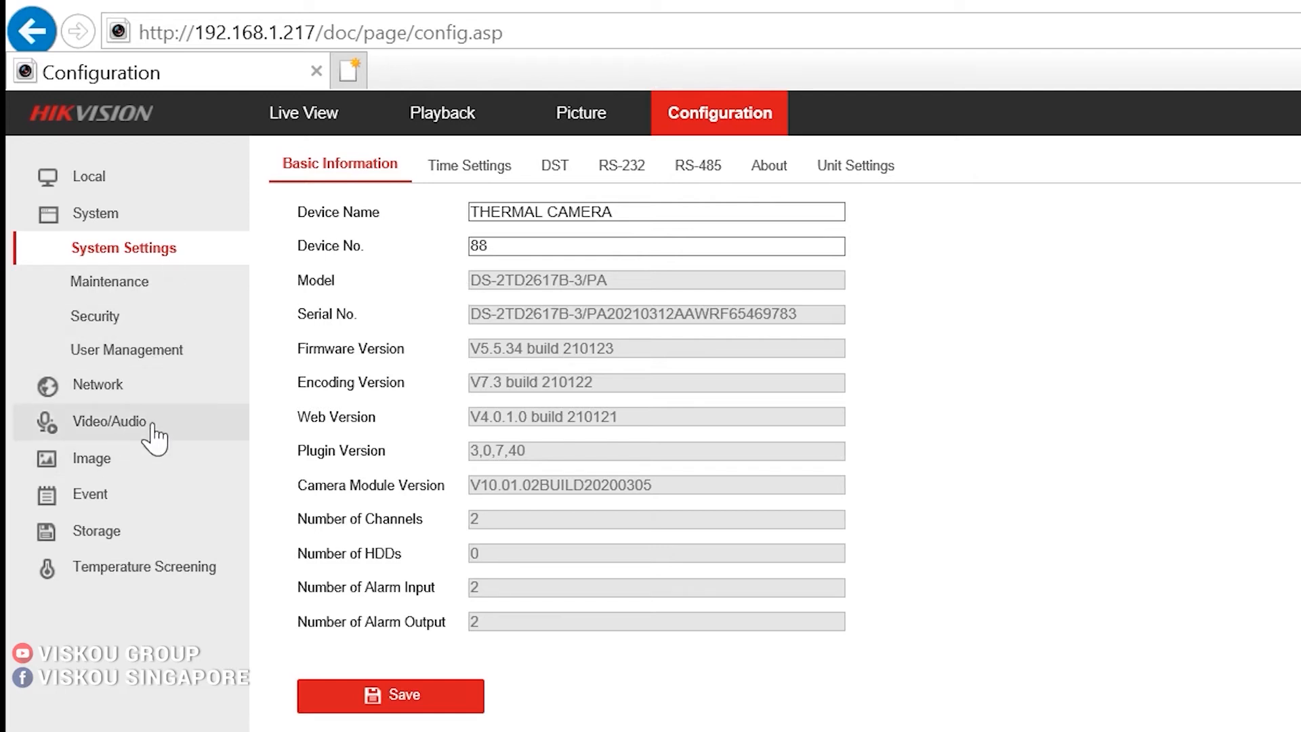
mouse_move(116, 635)
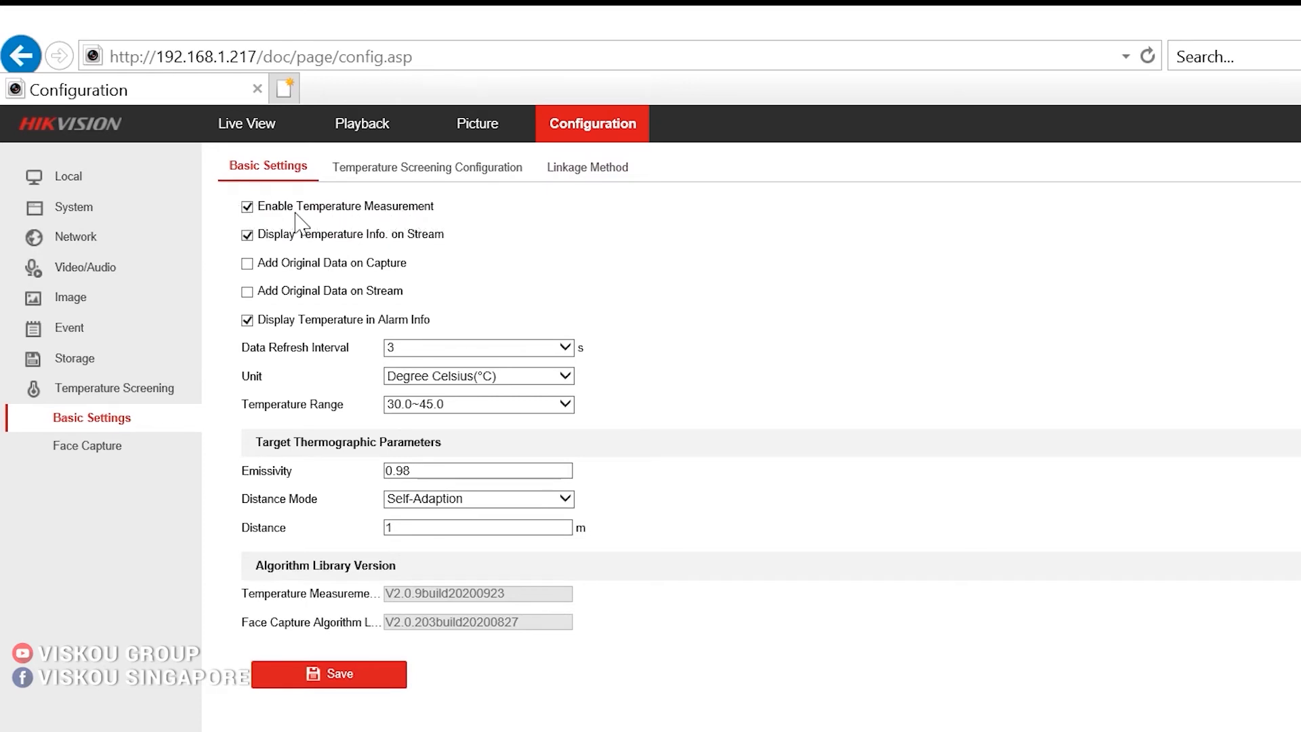
mouse_move(418, 252)
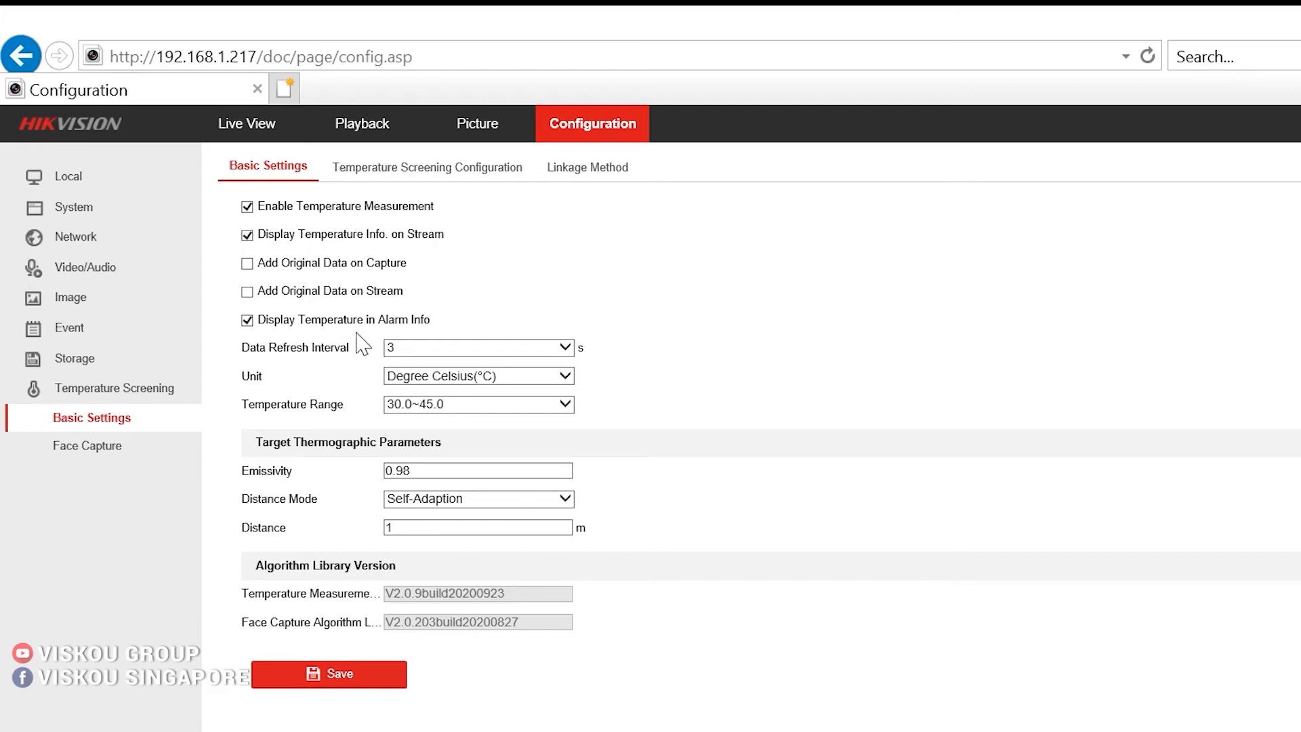
mouse_move(454, 359)
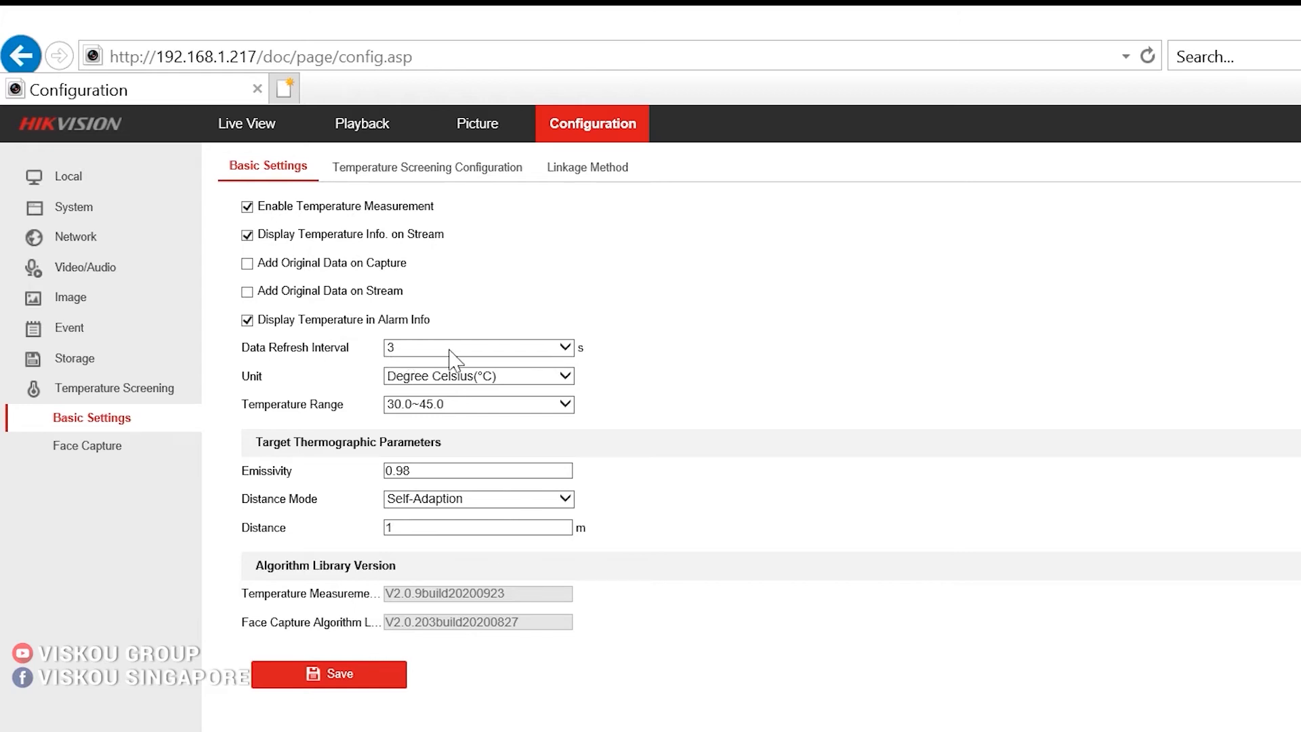
mouse_move(340, 385)
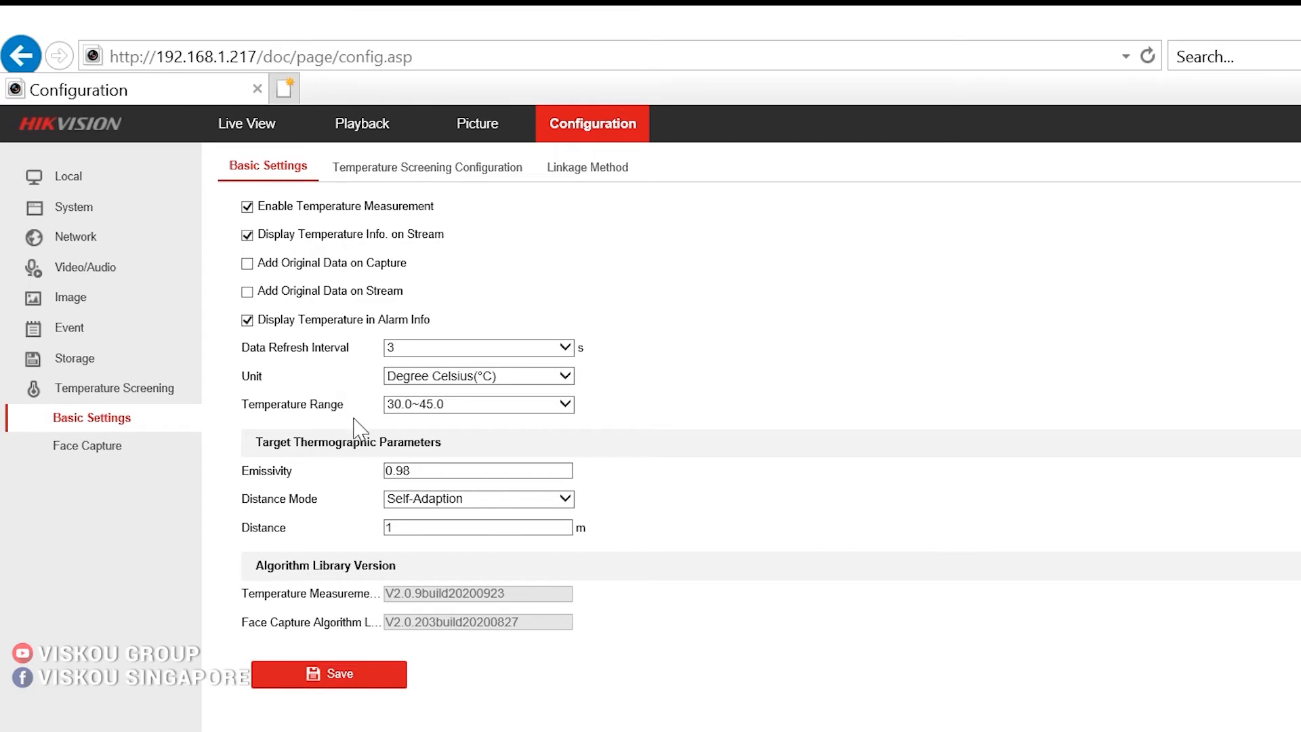
mouse_move(680, 543)
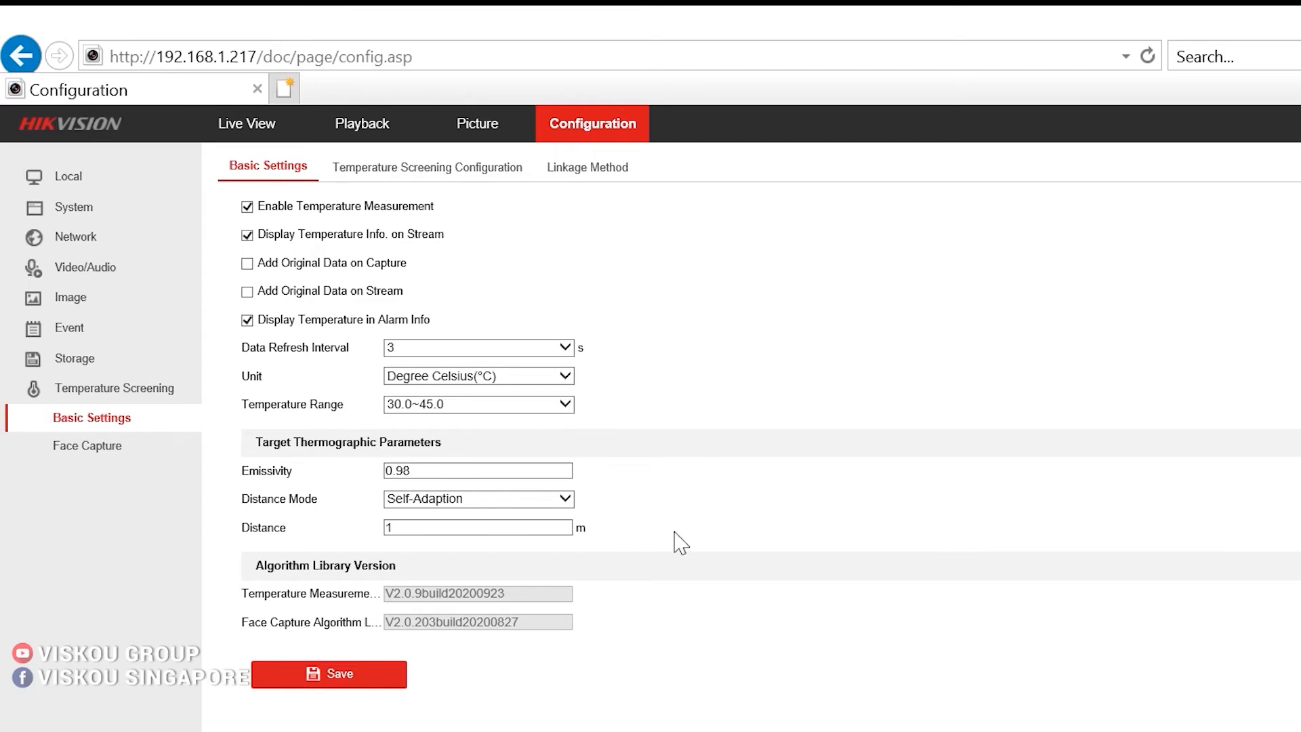
mouse_move(599, 283)
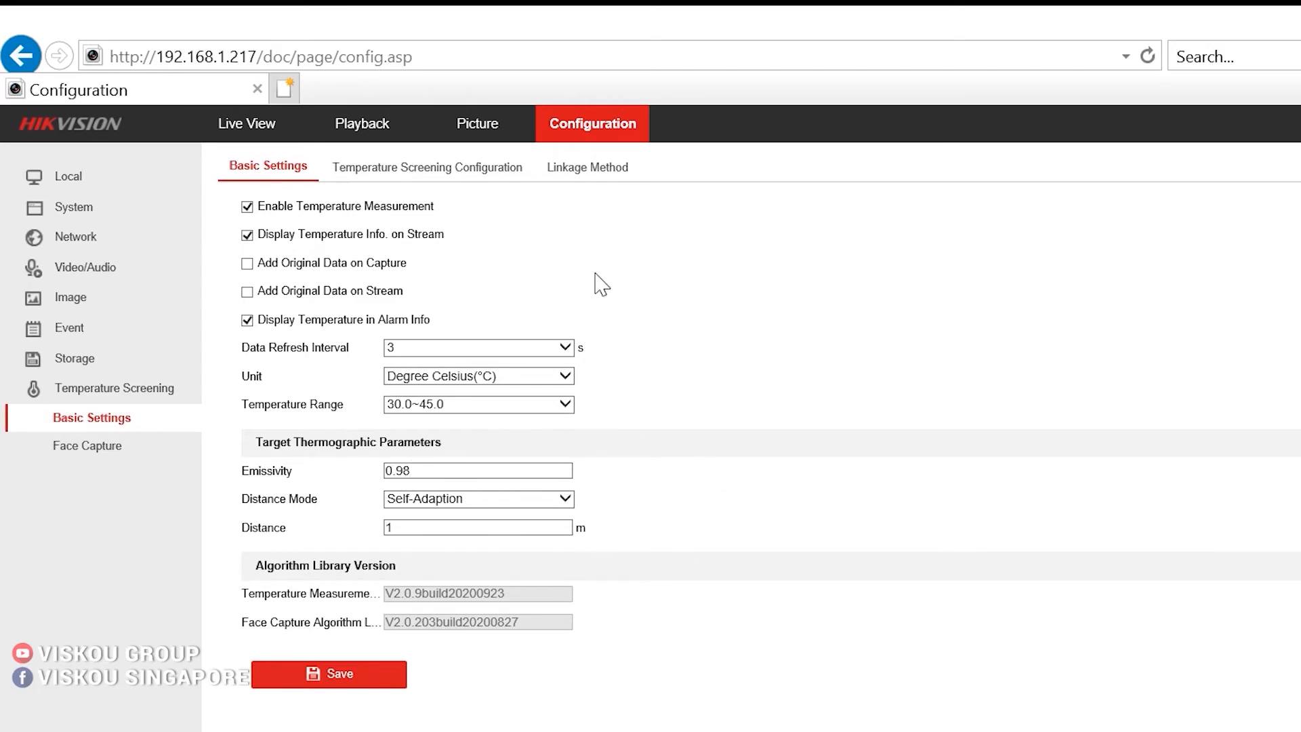
Step: Switch from Temperature Screening basic settings to the Temperature Screening Configuration page
left_click(426, 166)
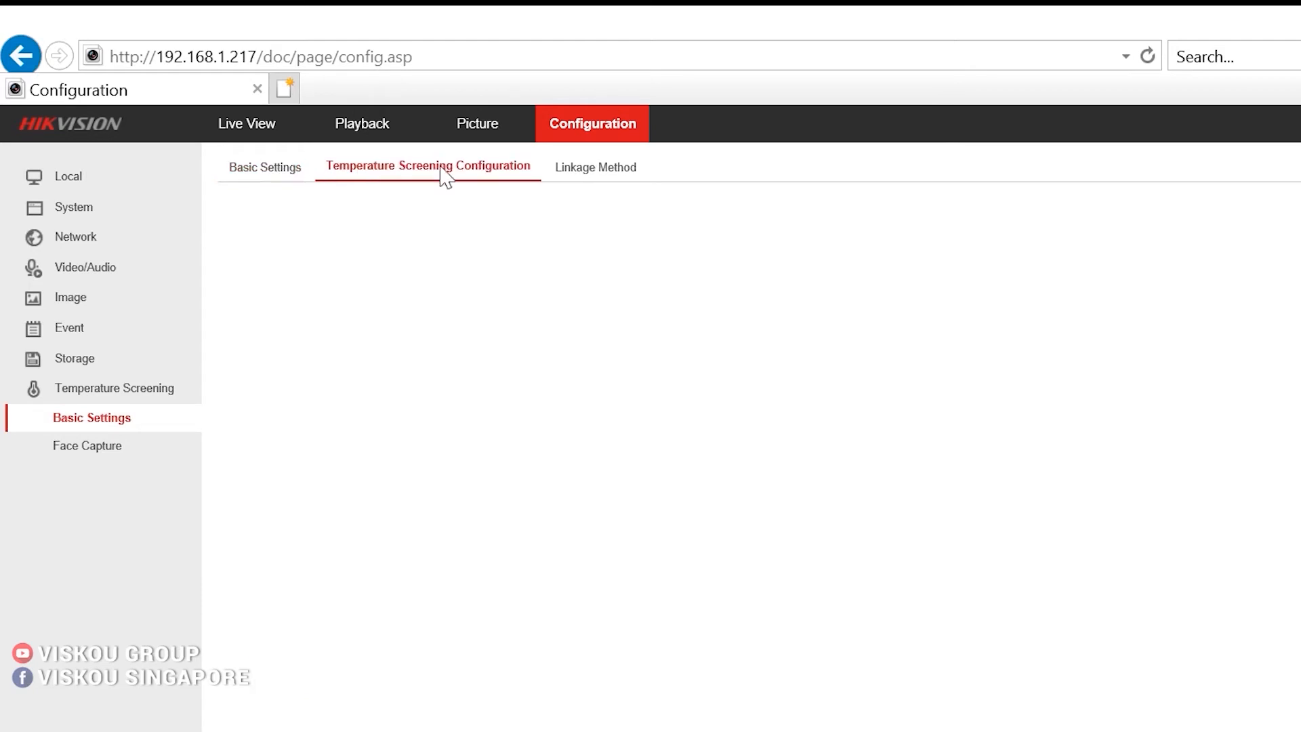
left_click(428, 167)
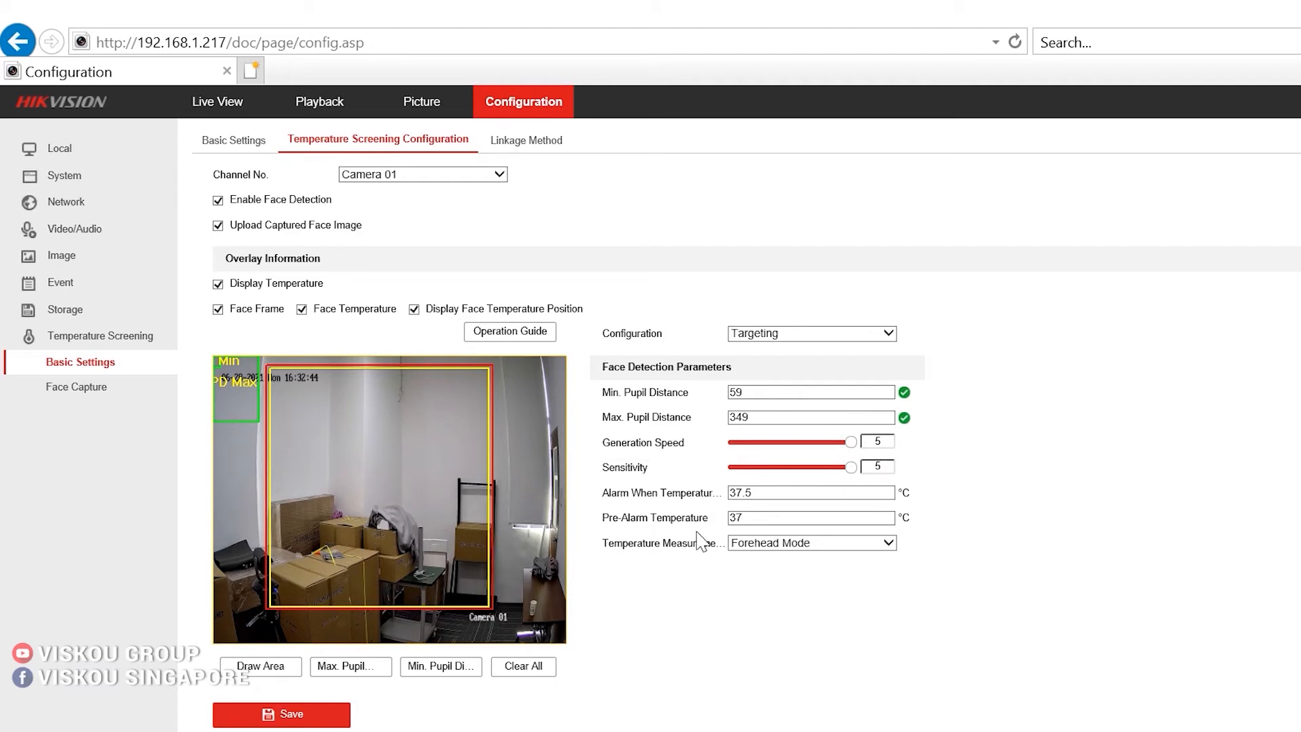
mouse_move(892, 620)
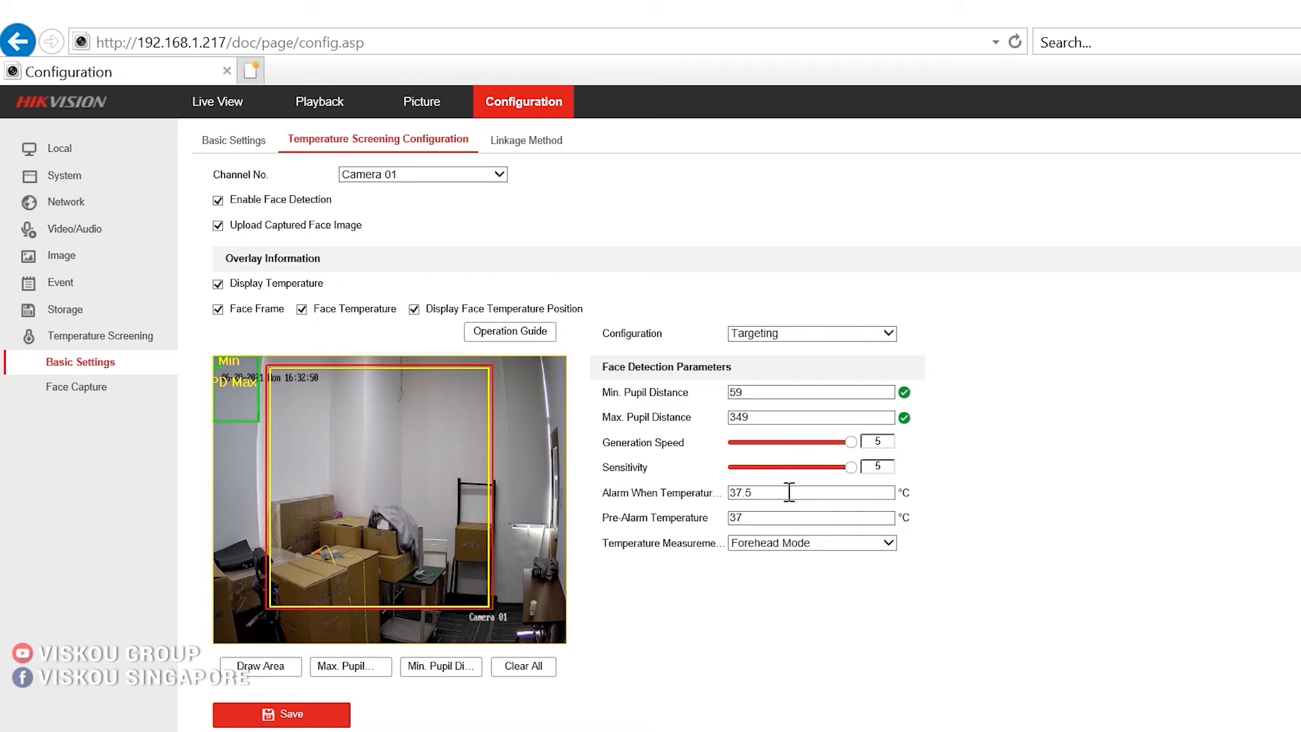
mouse_move(1021, 531)
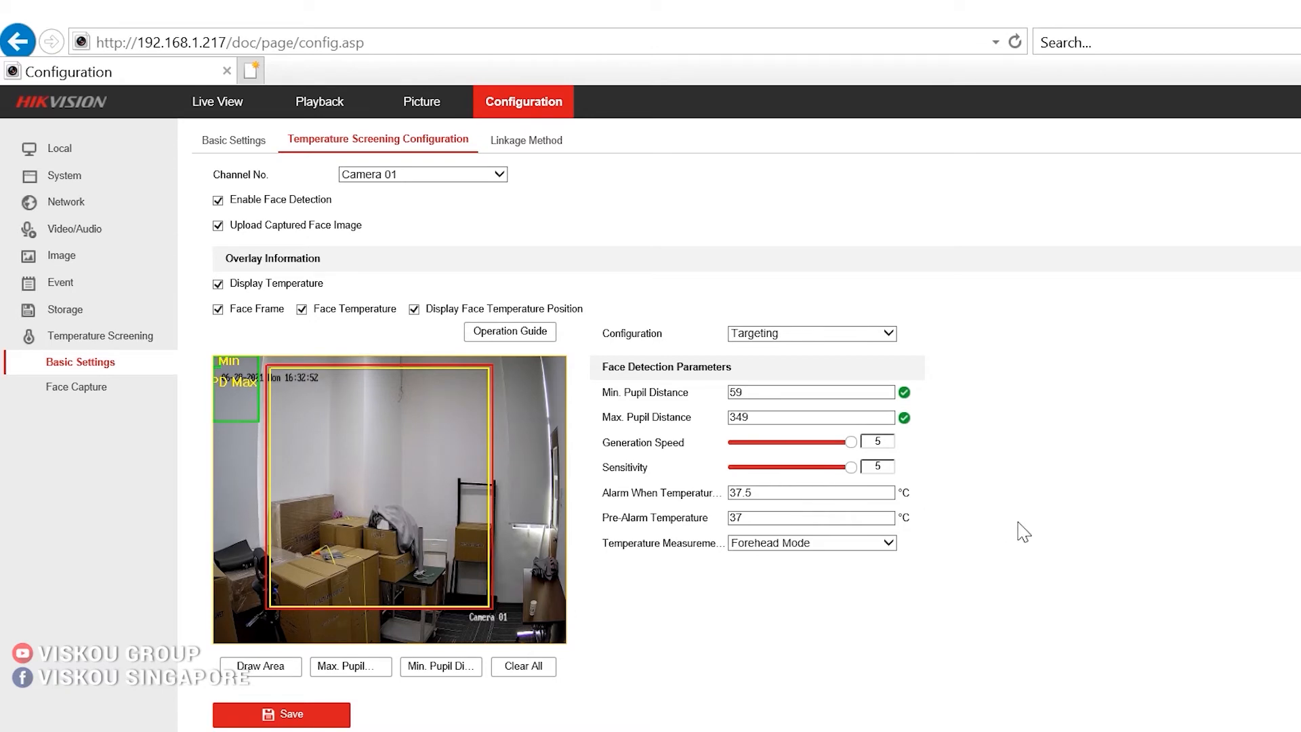
mouse_move(936, 597)
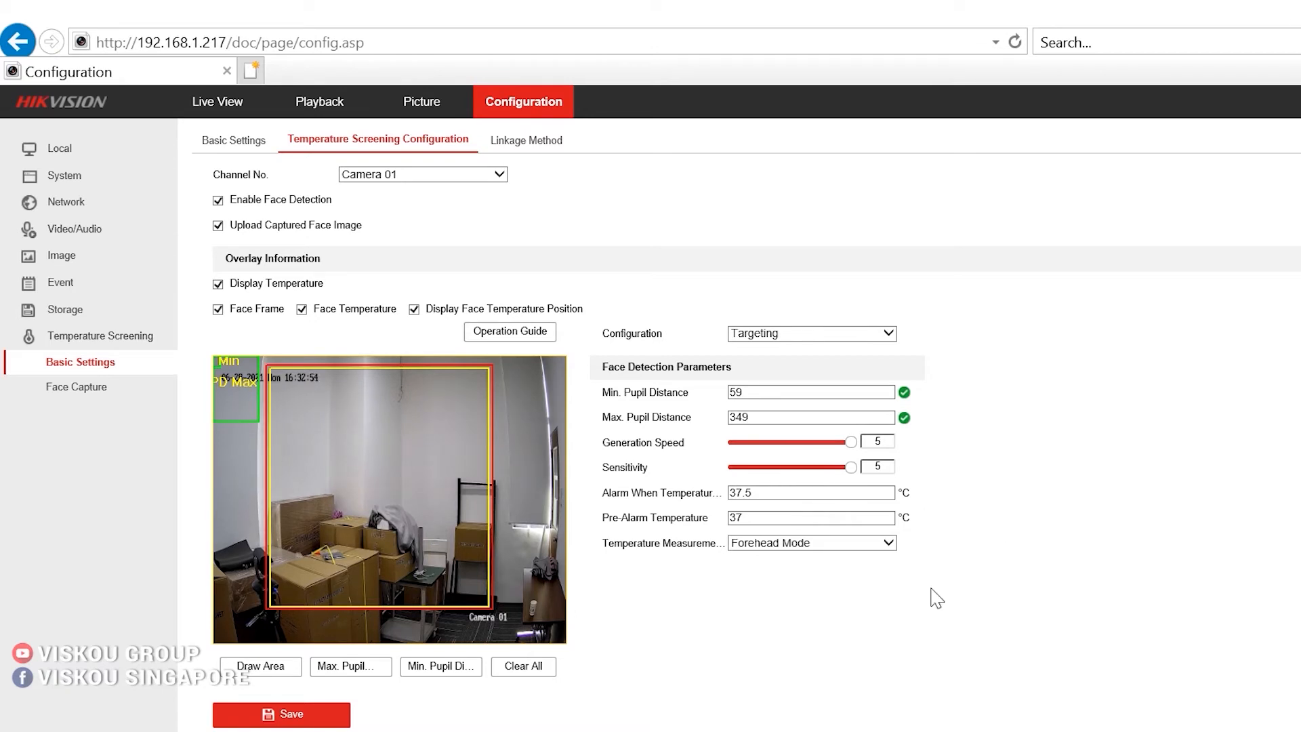
mouse_move(599, 166)
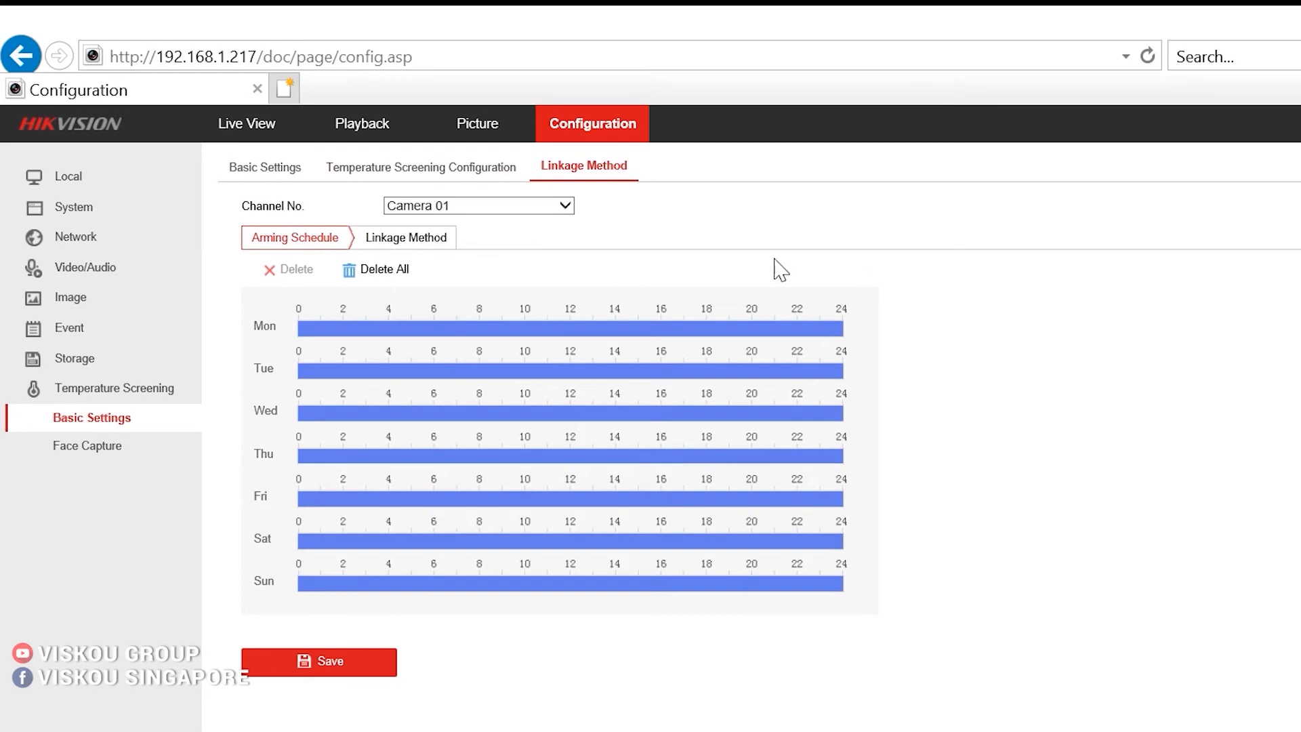
mouse_move(536, 249)
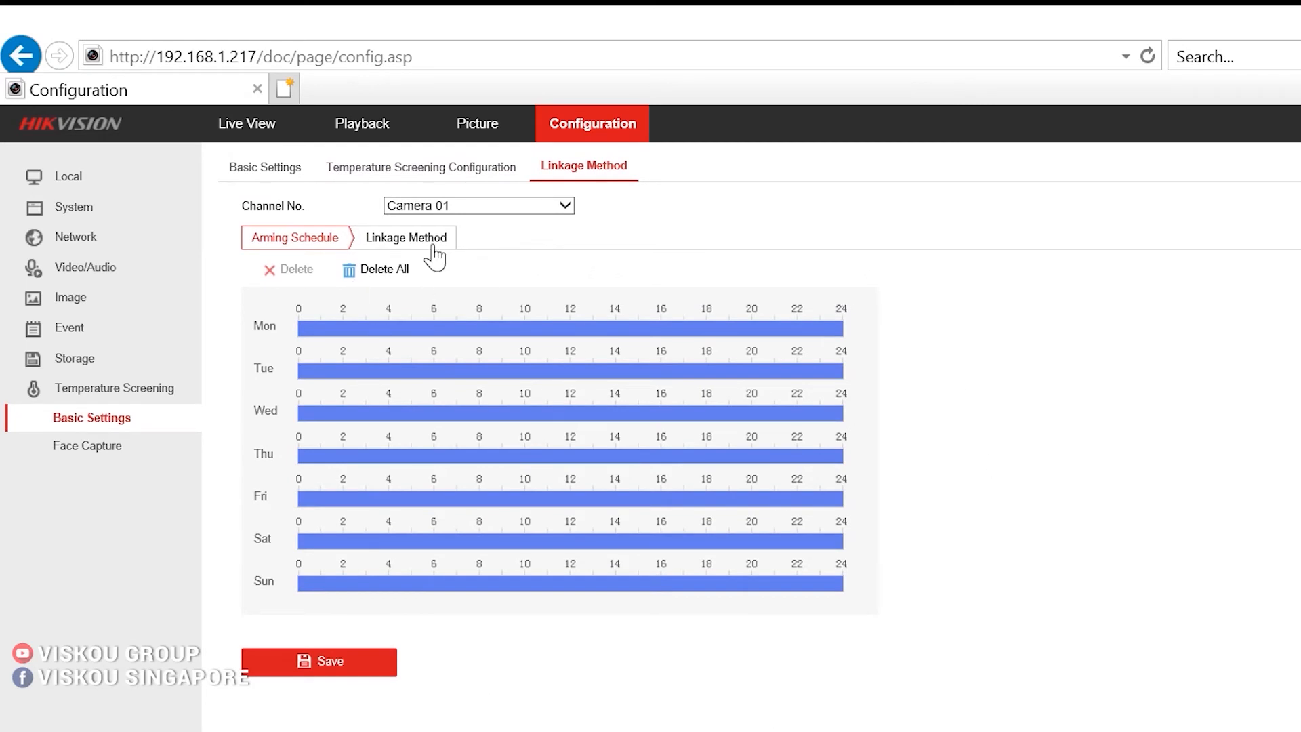
Step: Show Camera 01's linkage actions: surveillance center notification, flashing alarm and audible warning
left_click(406, 237)
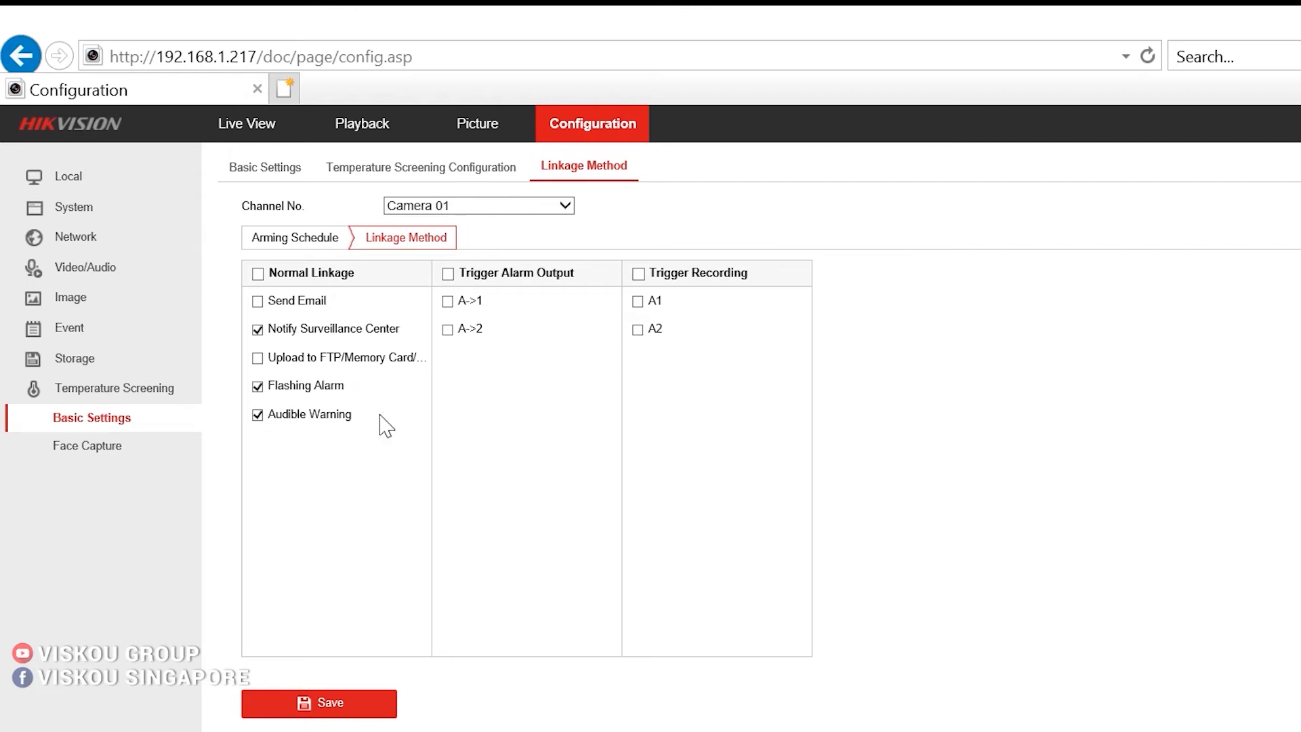
mouse_move(286, 424)
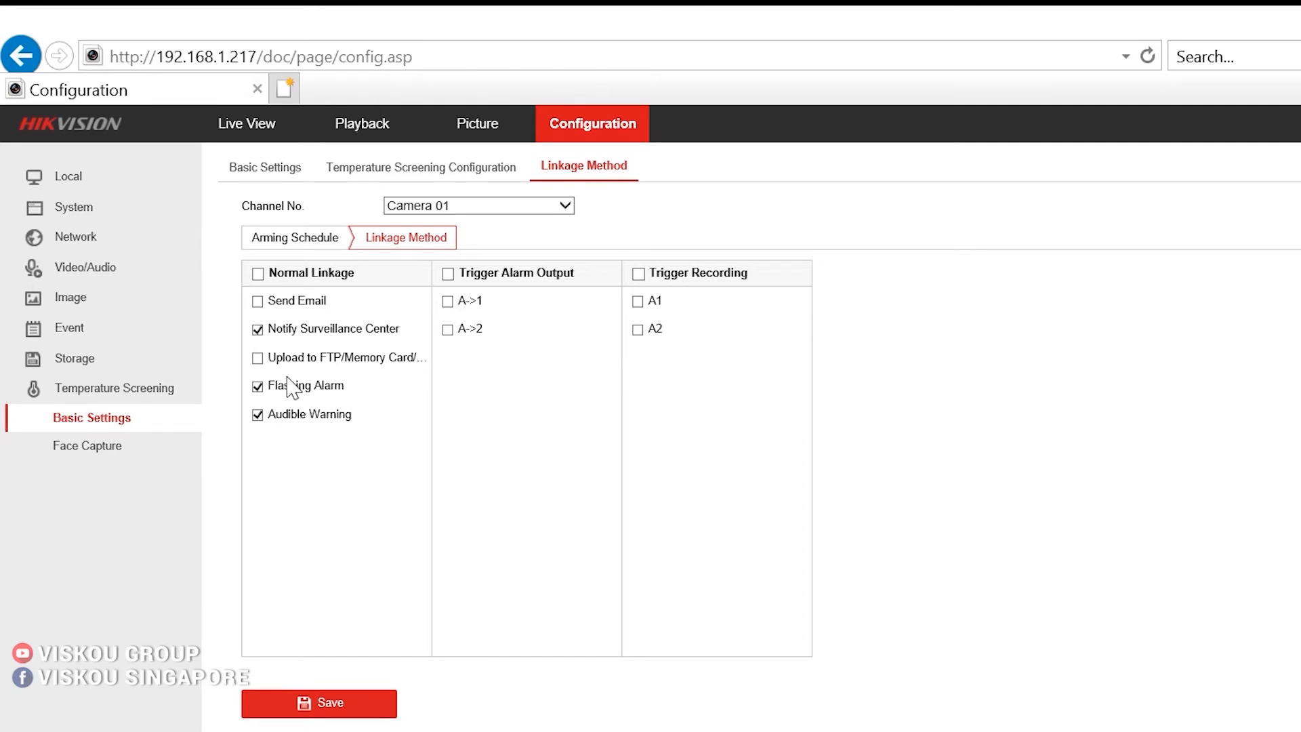
mouse_move(286, 390)
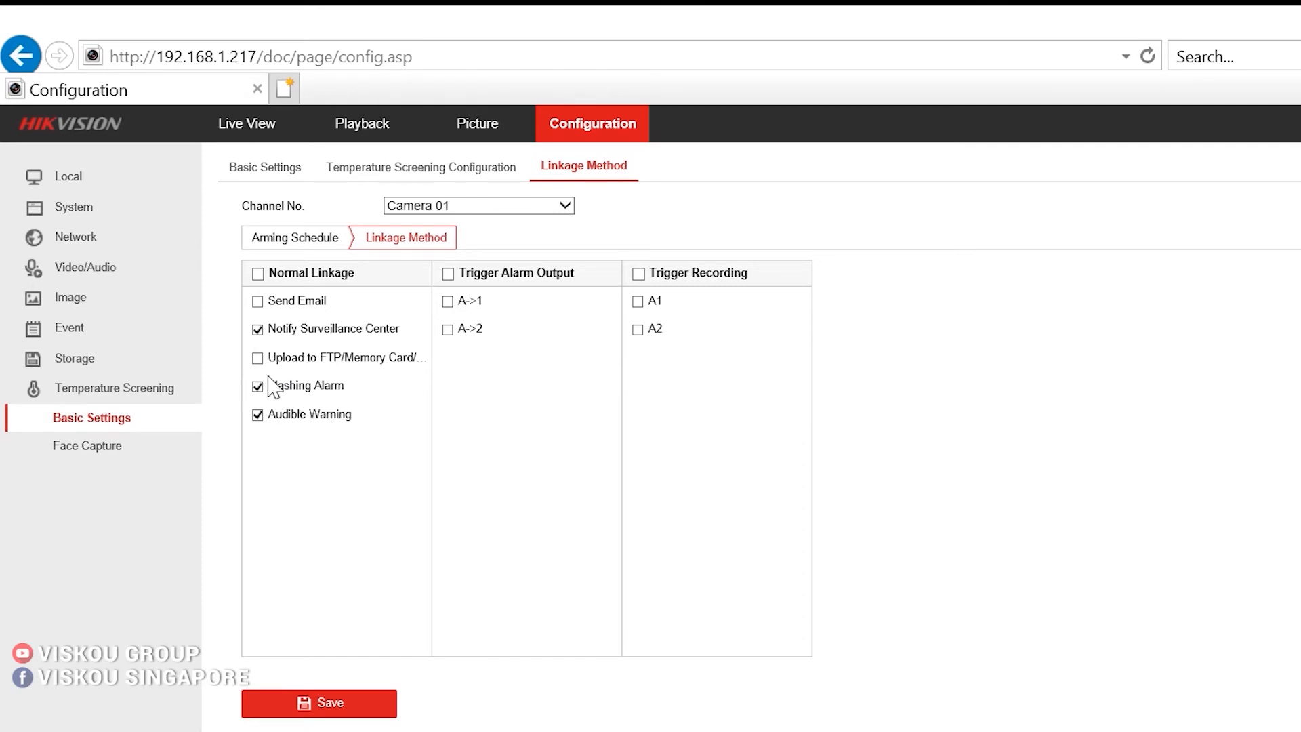
mouse_move(372, 414)
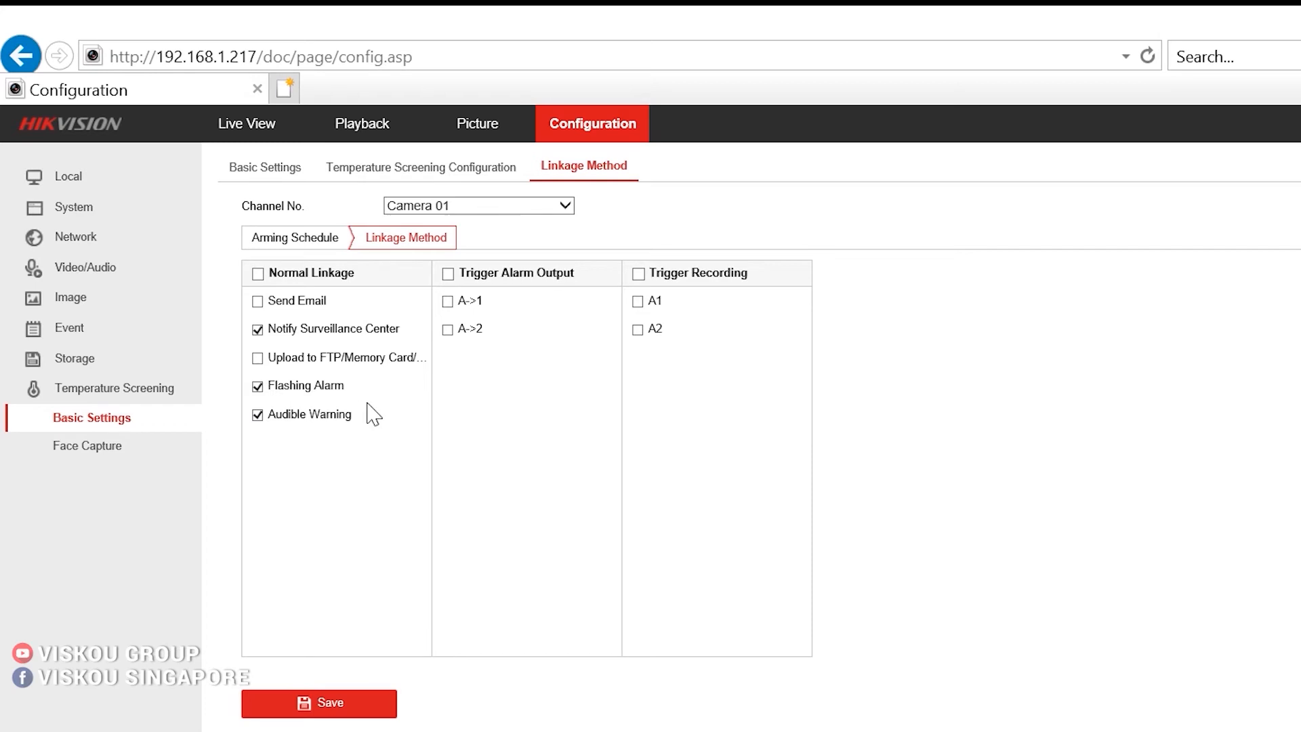
mouse_move(390, 419)
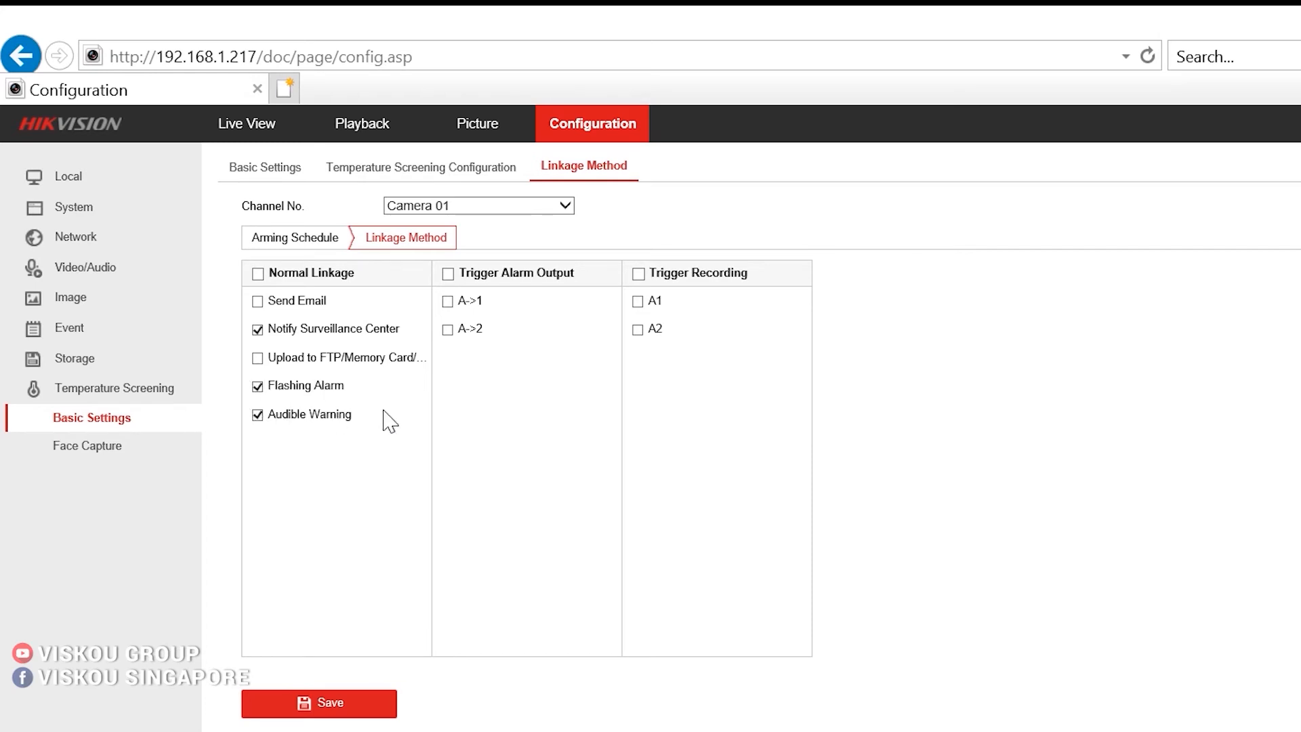
mouse_move(297, 392)
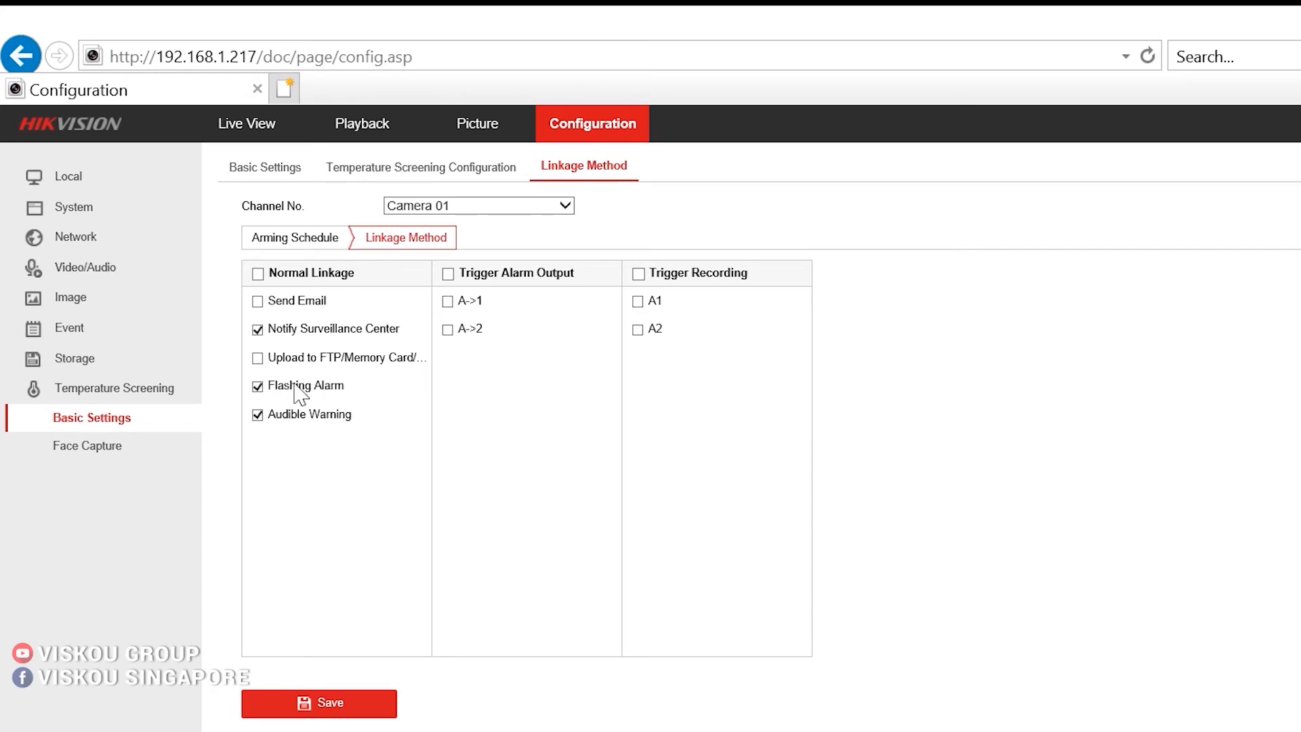
Step: Set the flashing alarm light output's White Light Mode to Solid
left_click(69, 327)
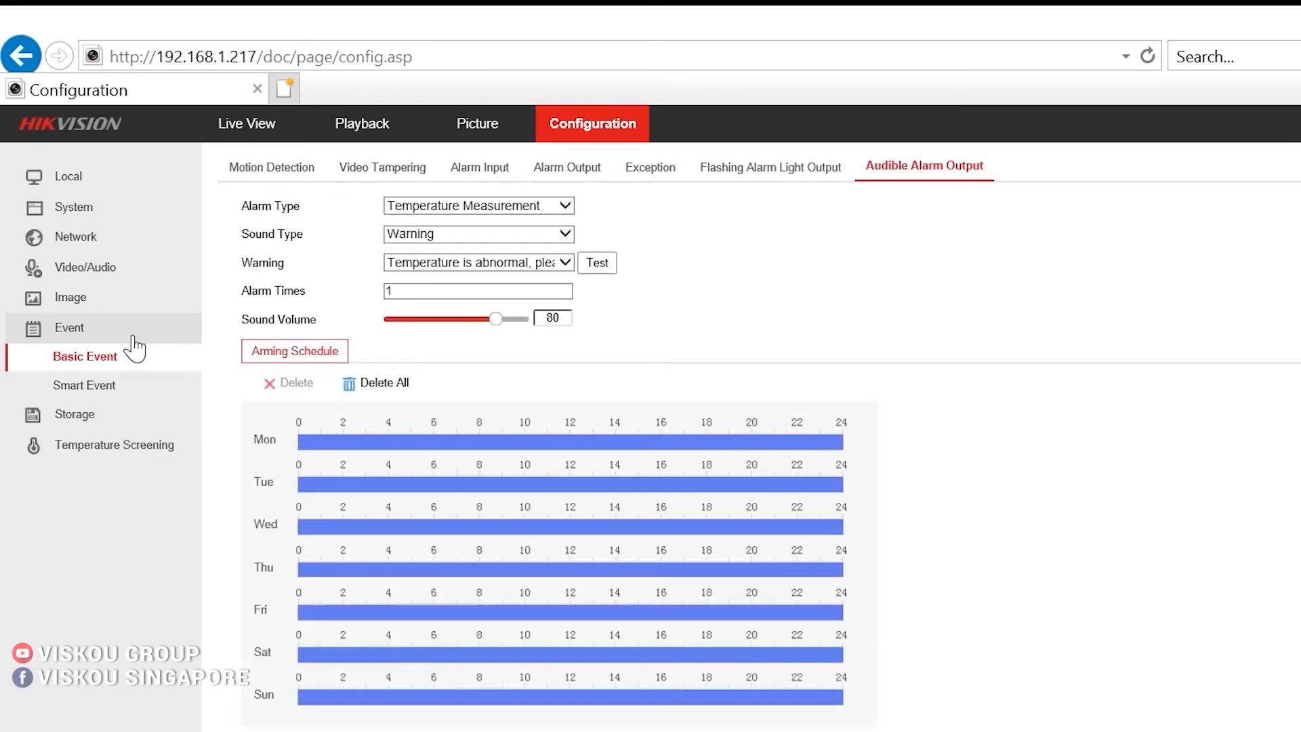
left_click(774, 167)
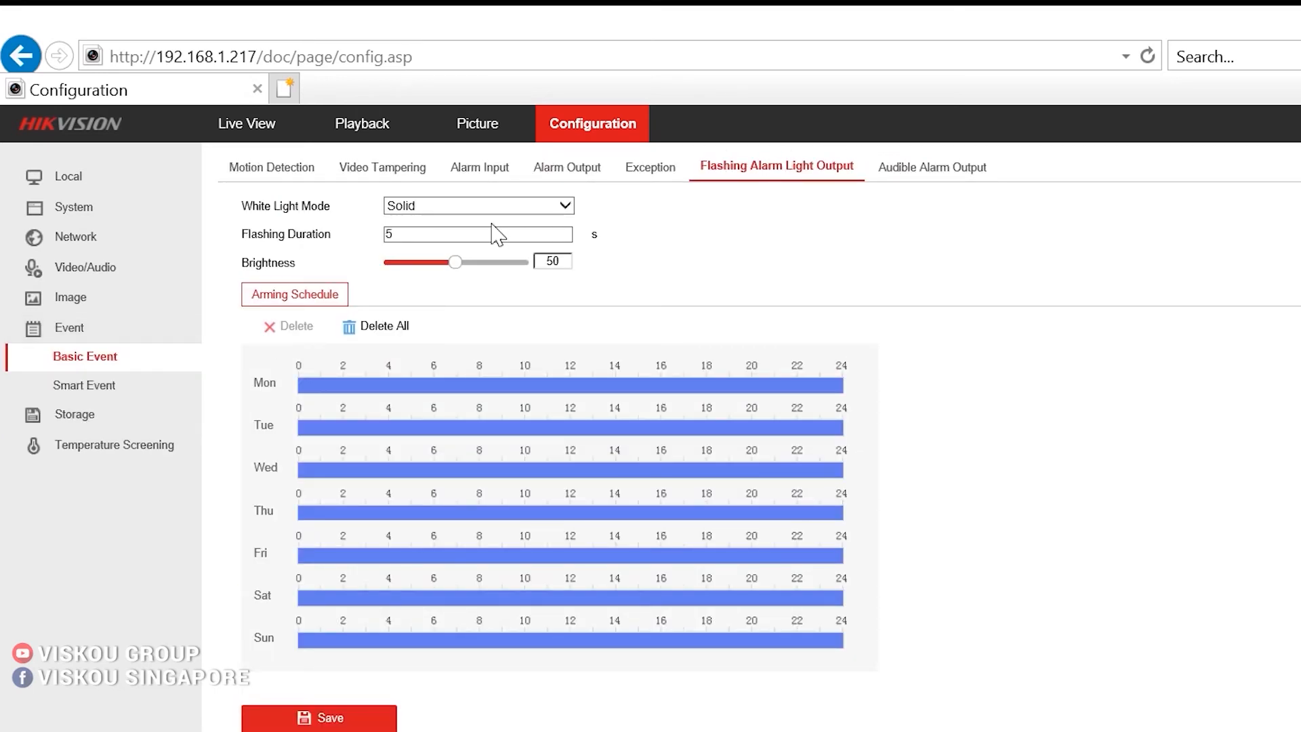
left_click(477, 205)
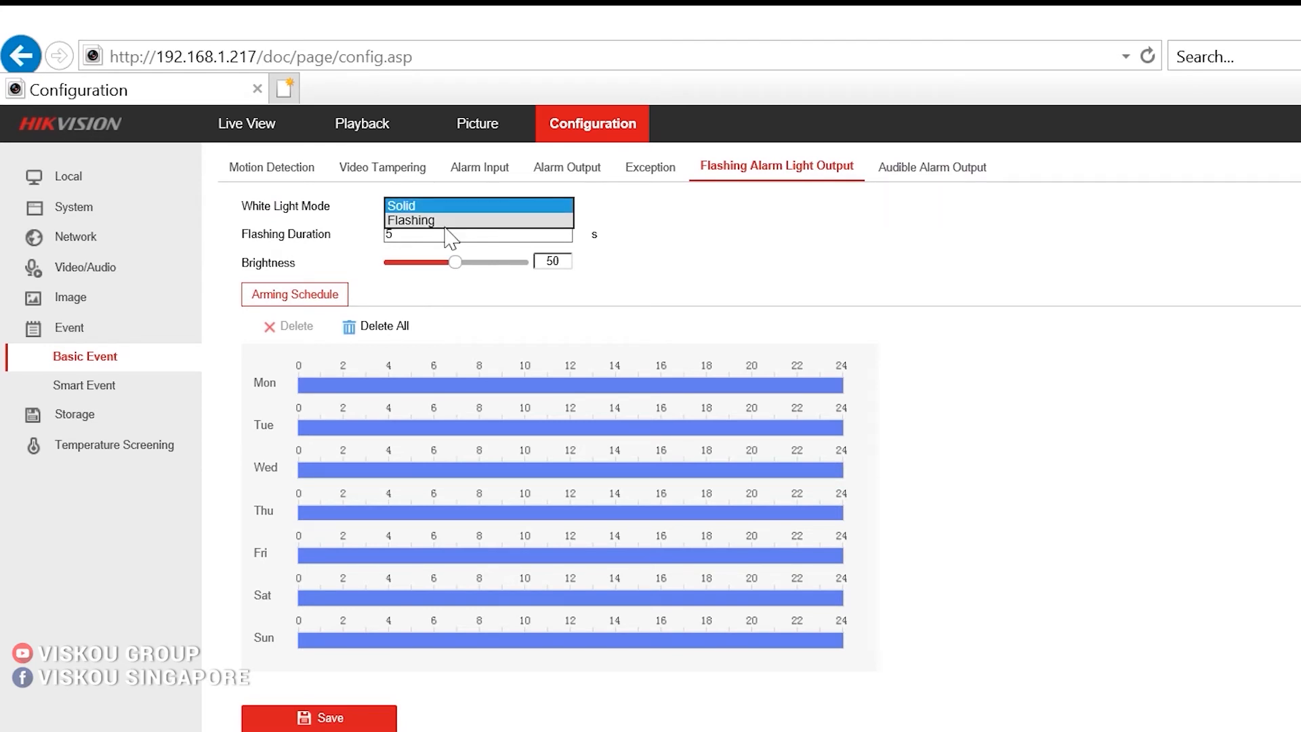
left_click(400, 205)
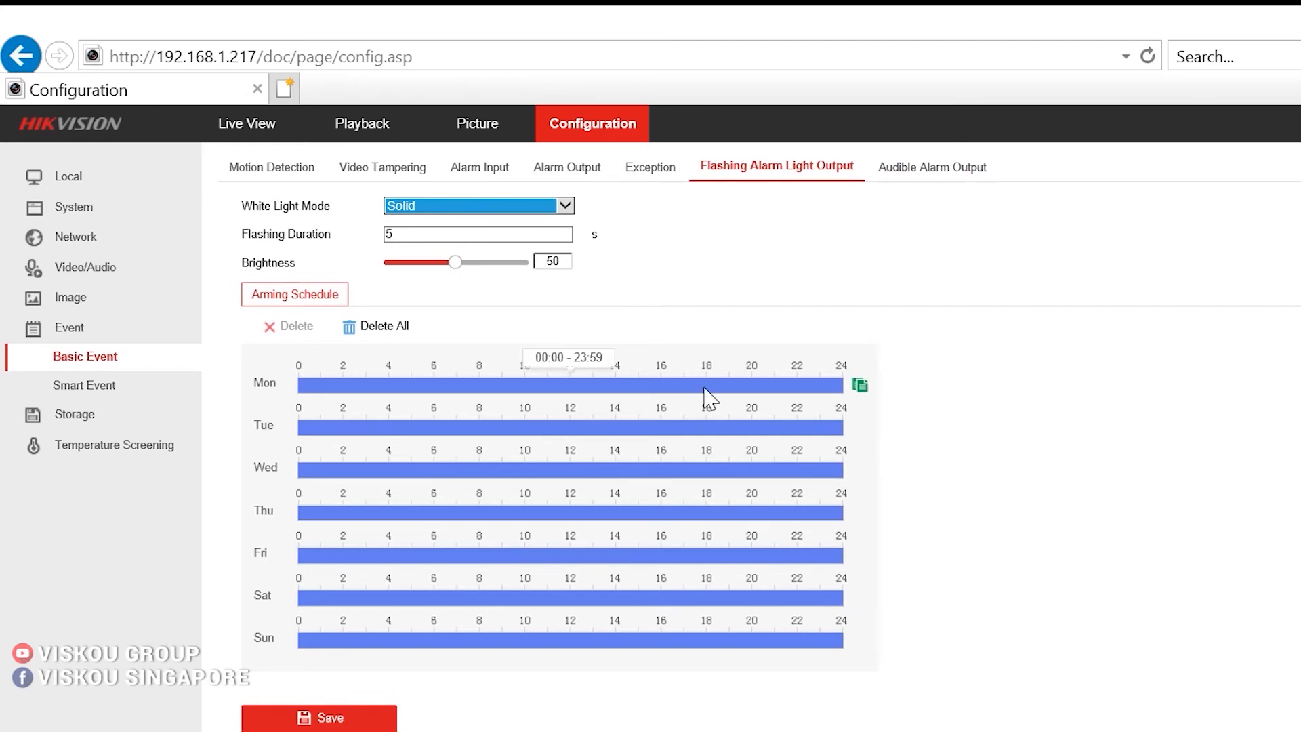
mouse_move(925, 484)
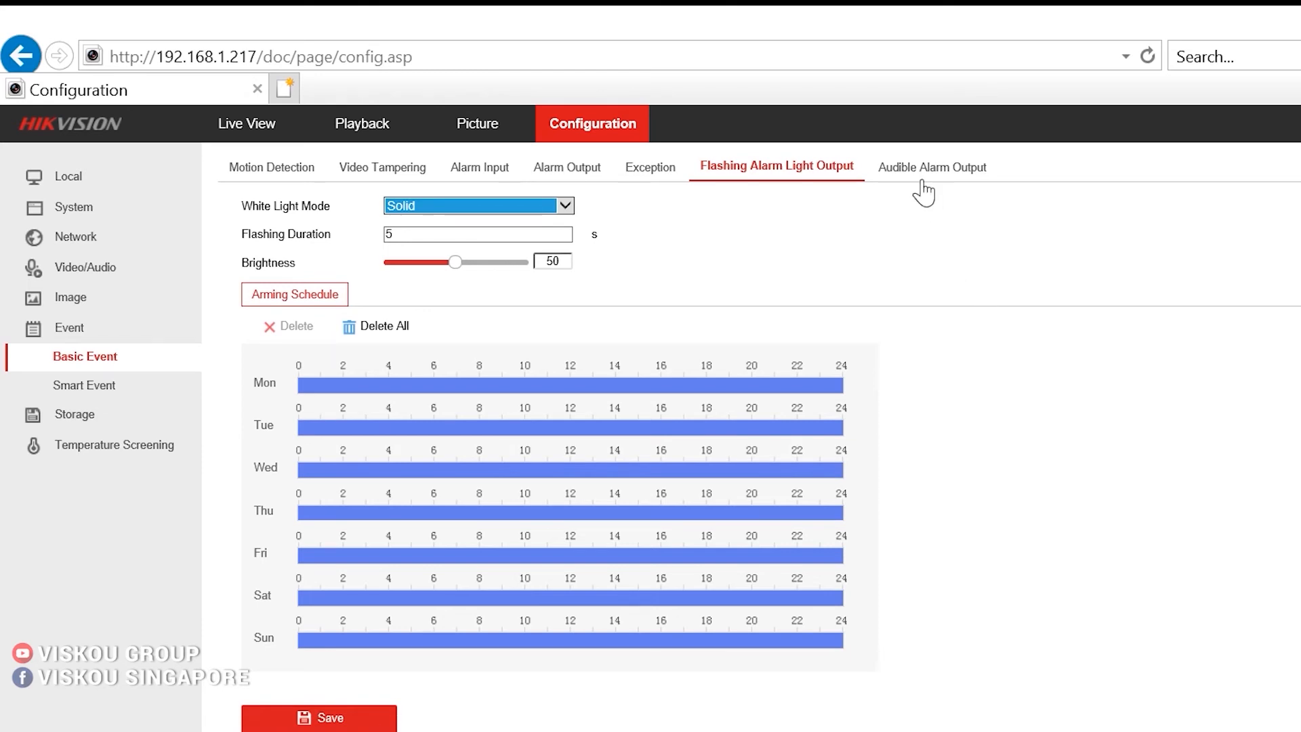
Step: Set audible alarm to Temperature Measurement, Warning sound, 'Temperature is abnormal, please check' message
left_click(931, 167)
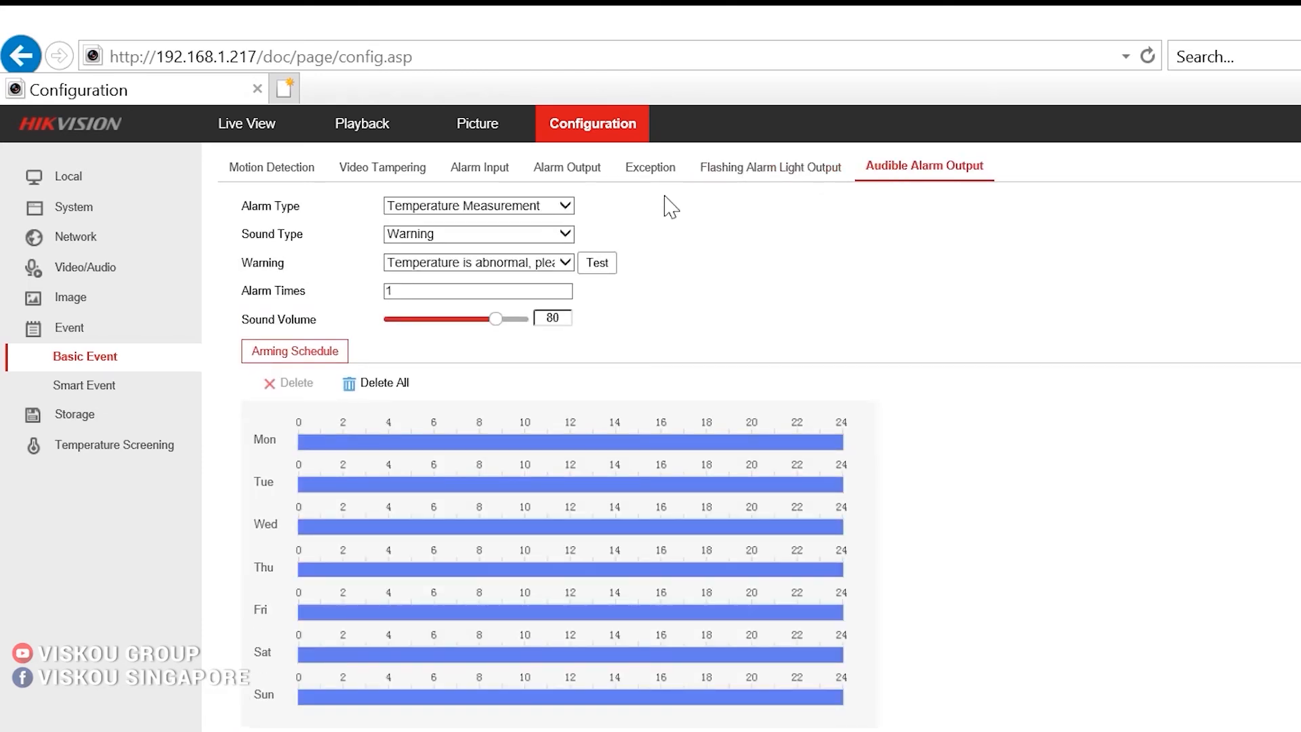
left_click(477, 204)
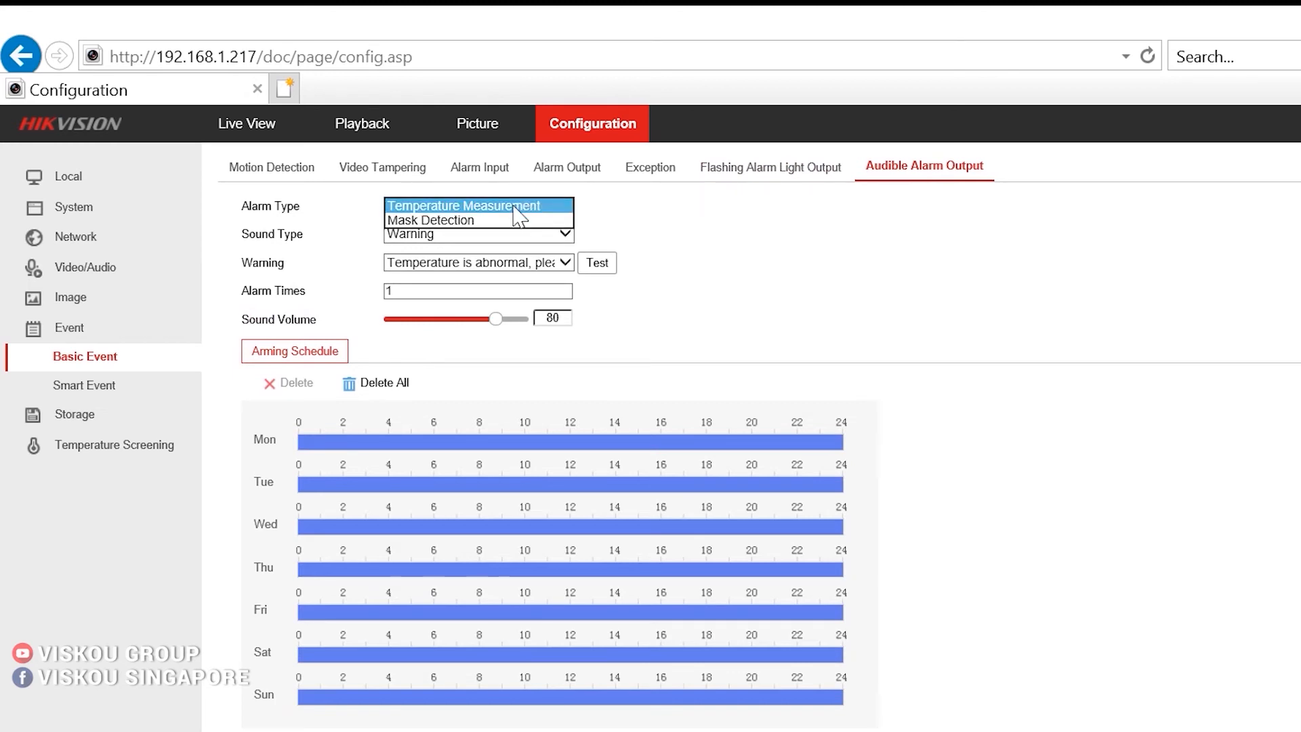
left_click(477, 205)
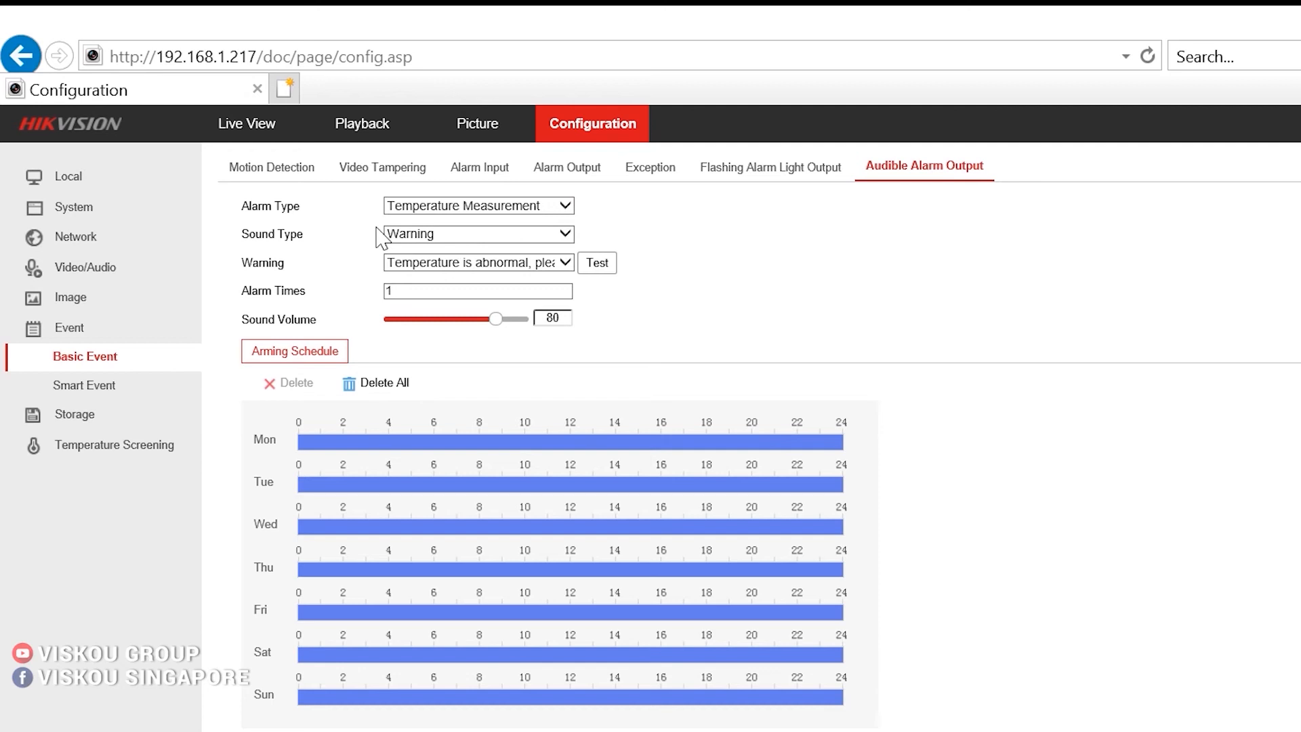
left_click(477, 233)
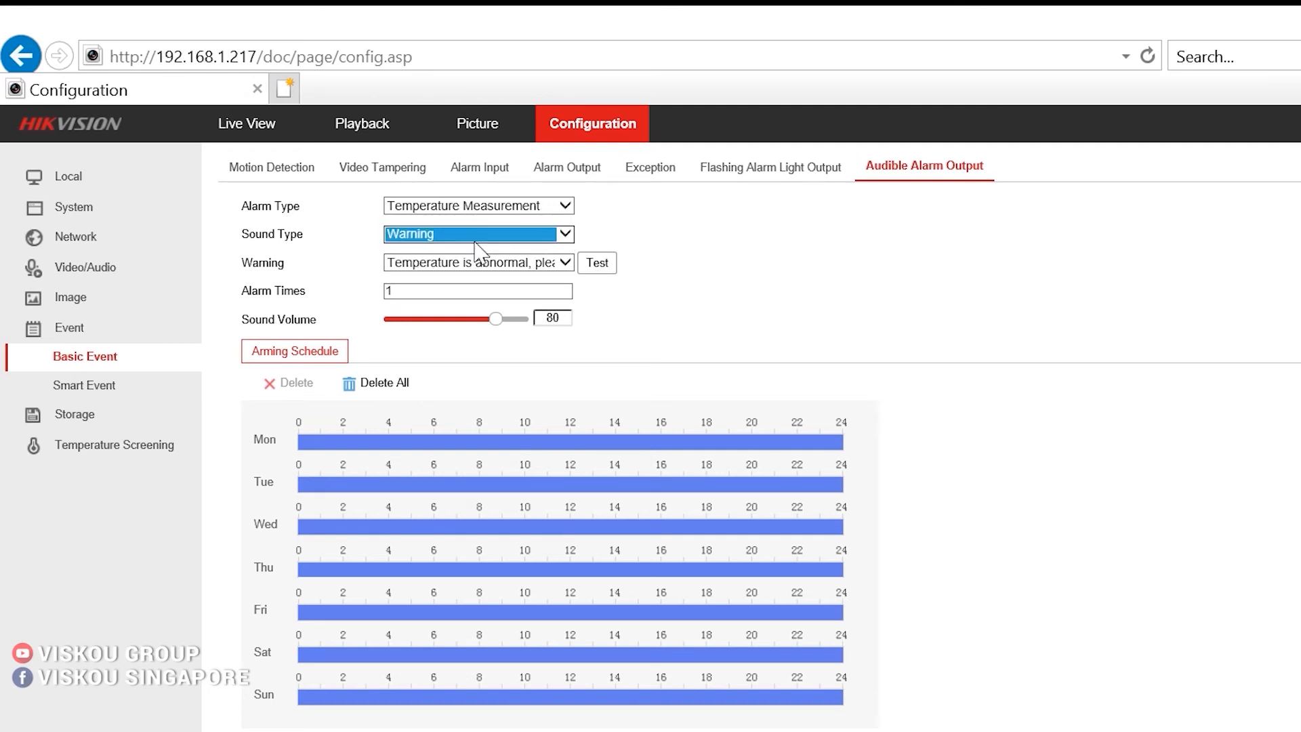
left_click(478, 234)
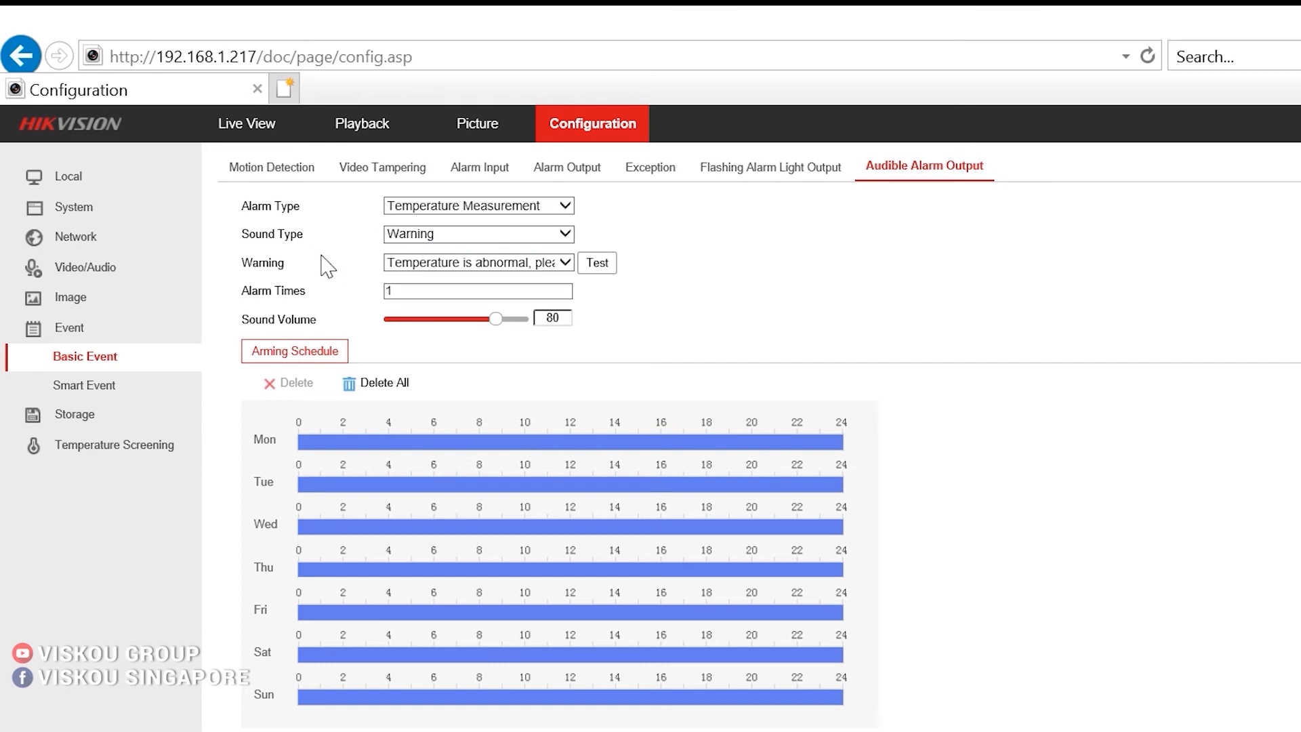
left_click(477, 262)
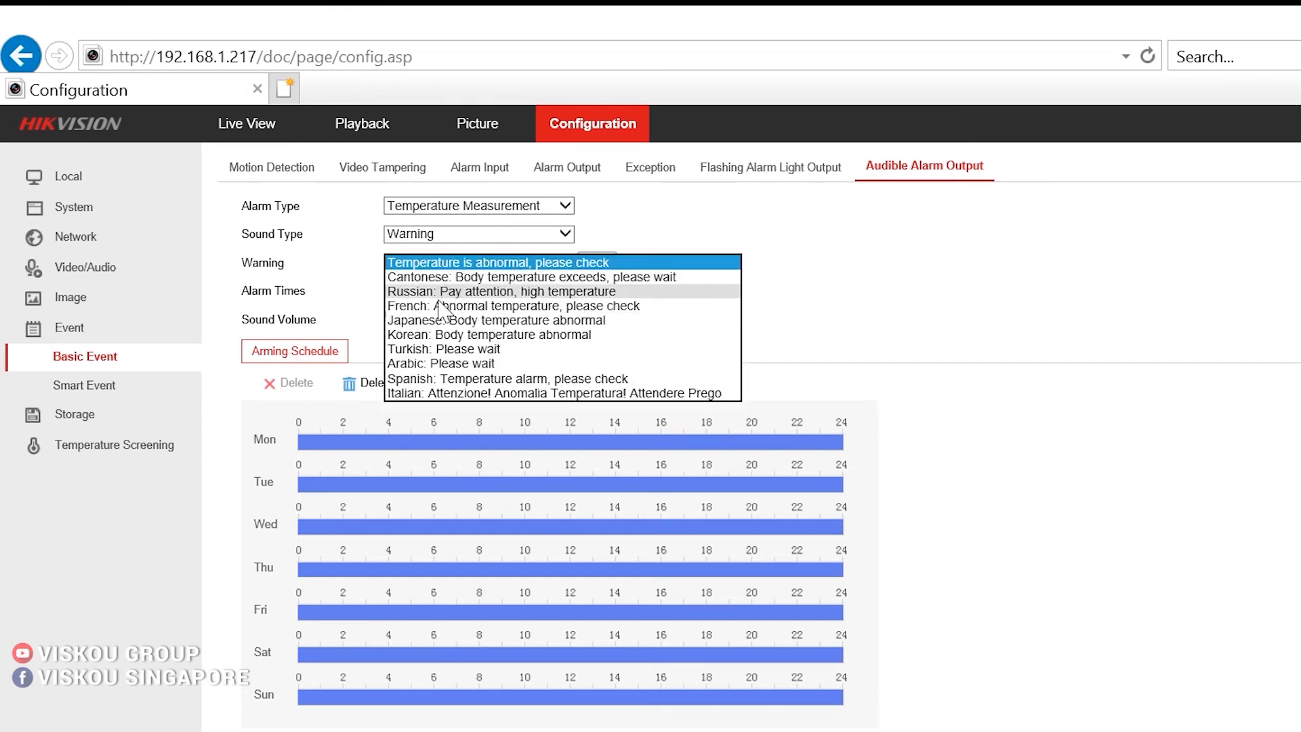
mouse_move(589, 390)
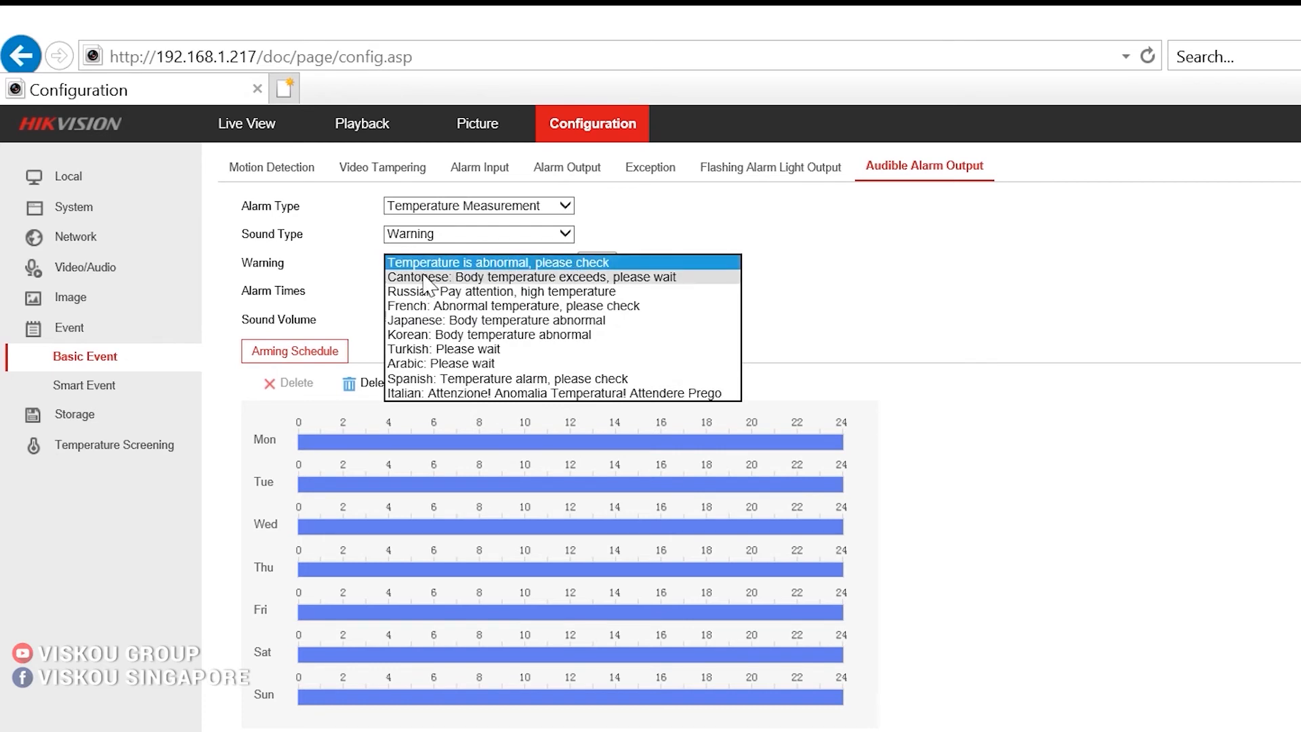
mouse_move(693, 261)
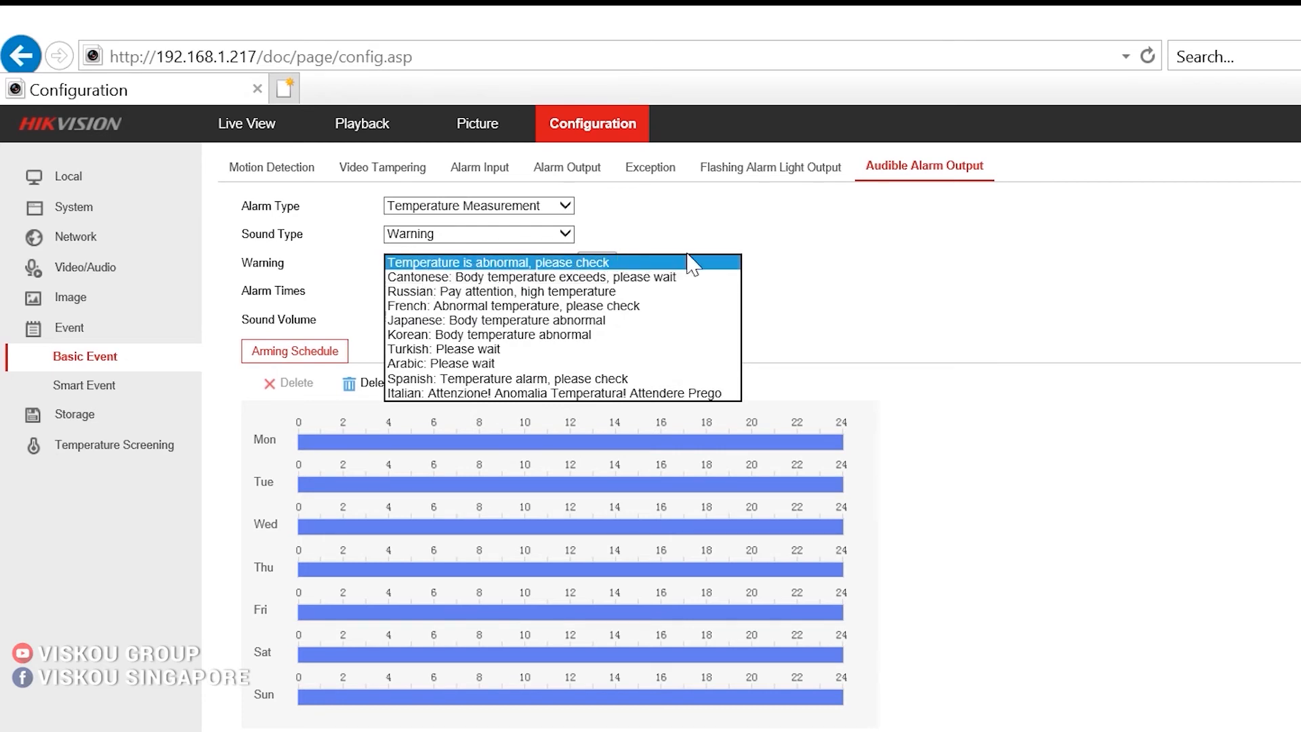
mouse_move(882, 278)
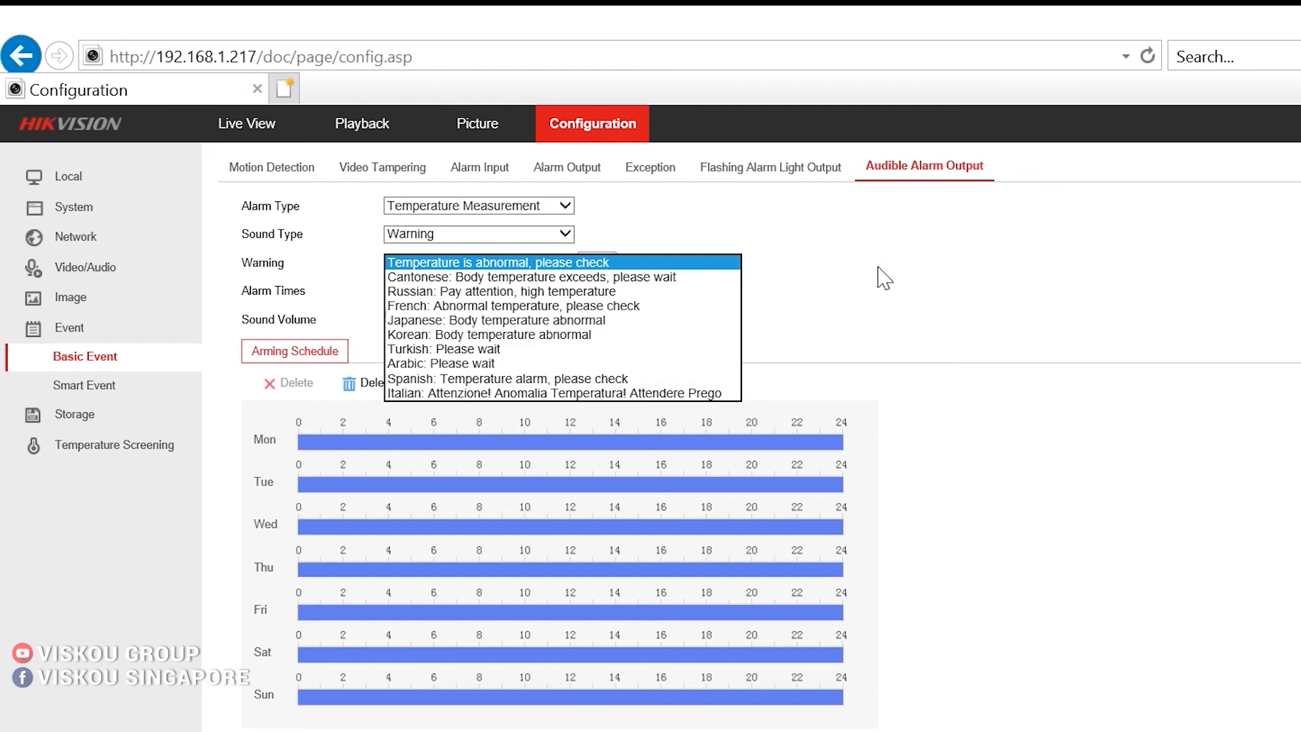
left_click(498, 262)
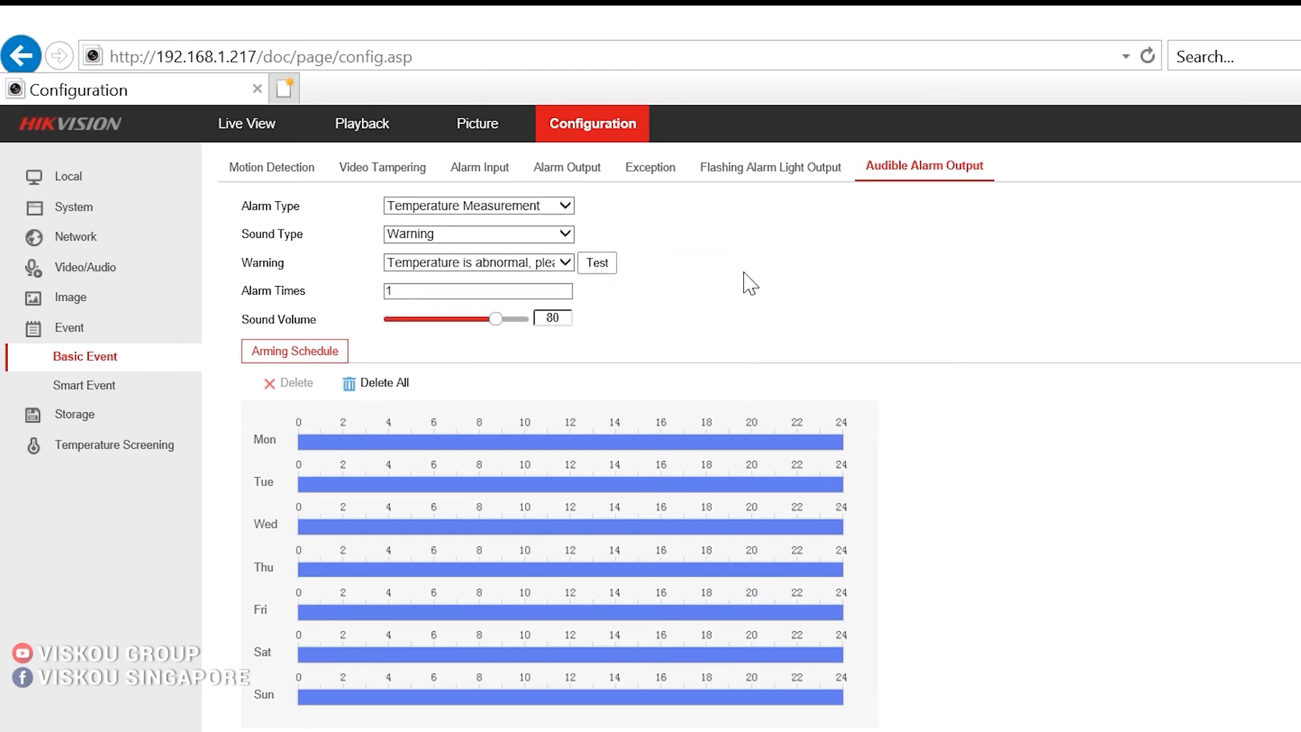
mouse_move(300, 328)
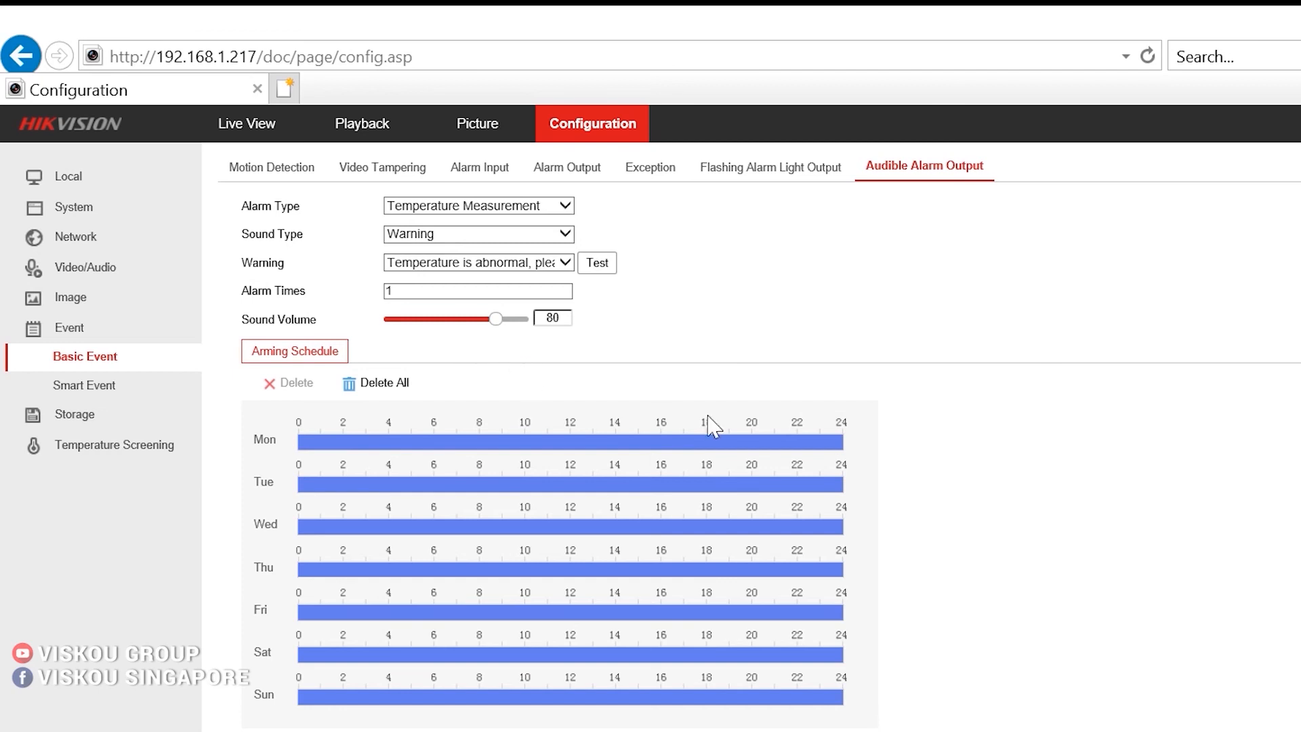
mouse_move(749, 725)
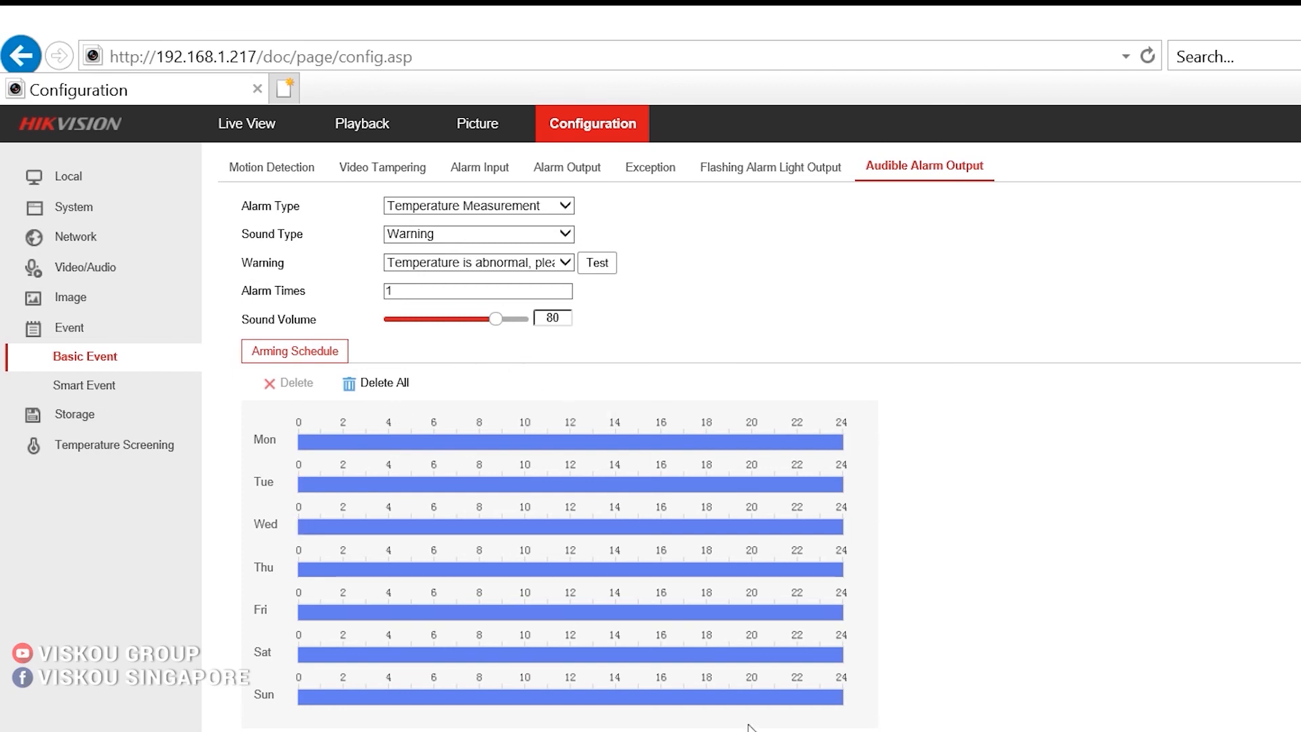
mouse_move(529, 384)
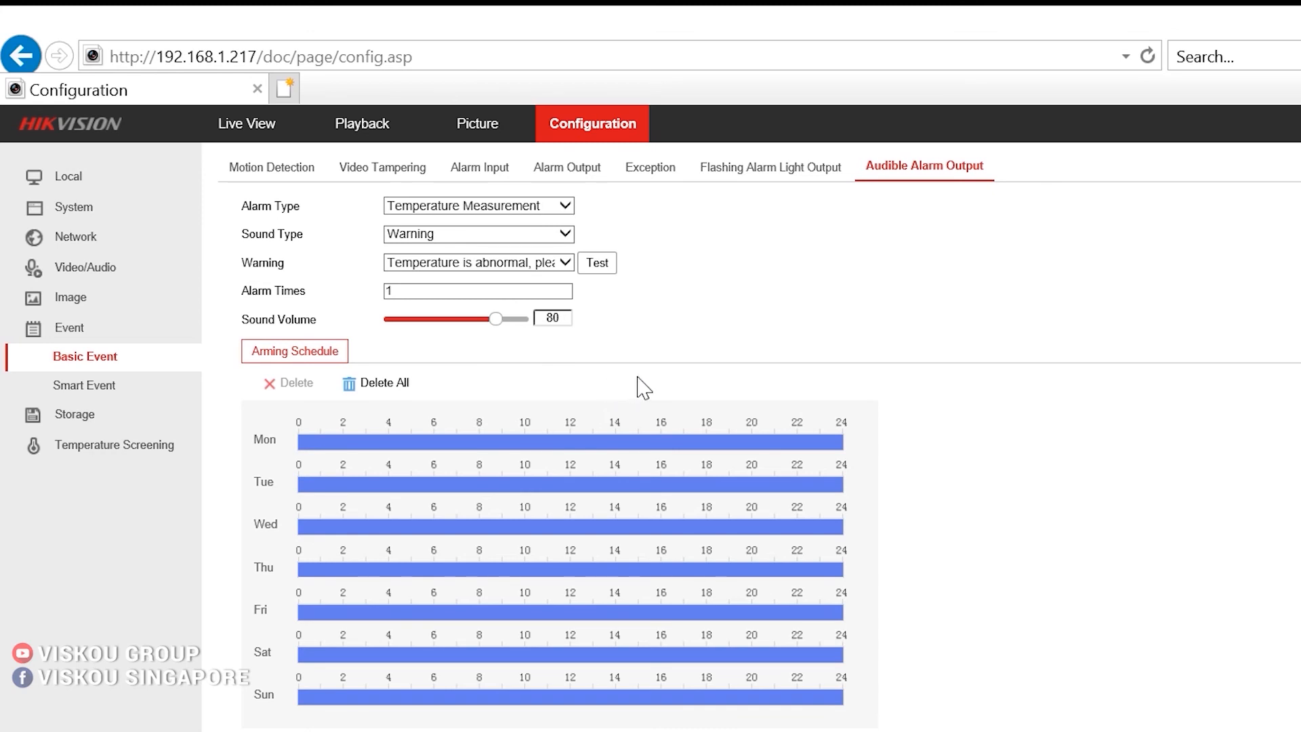
mouse_move(694, 361)
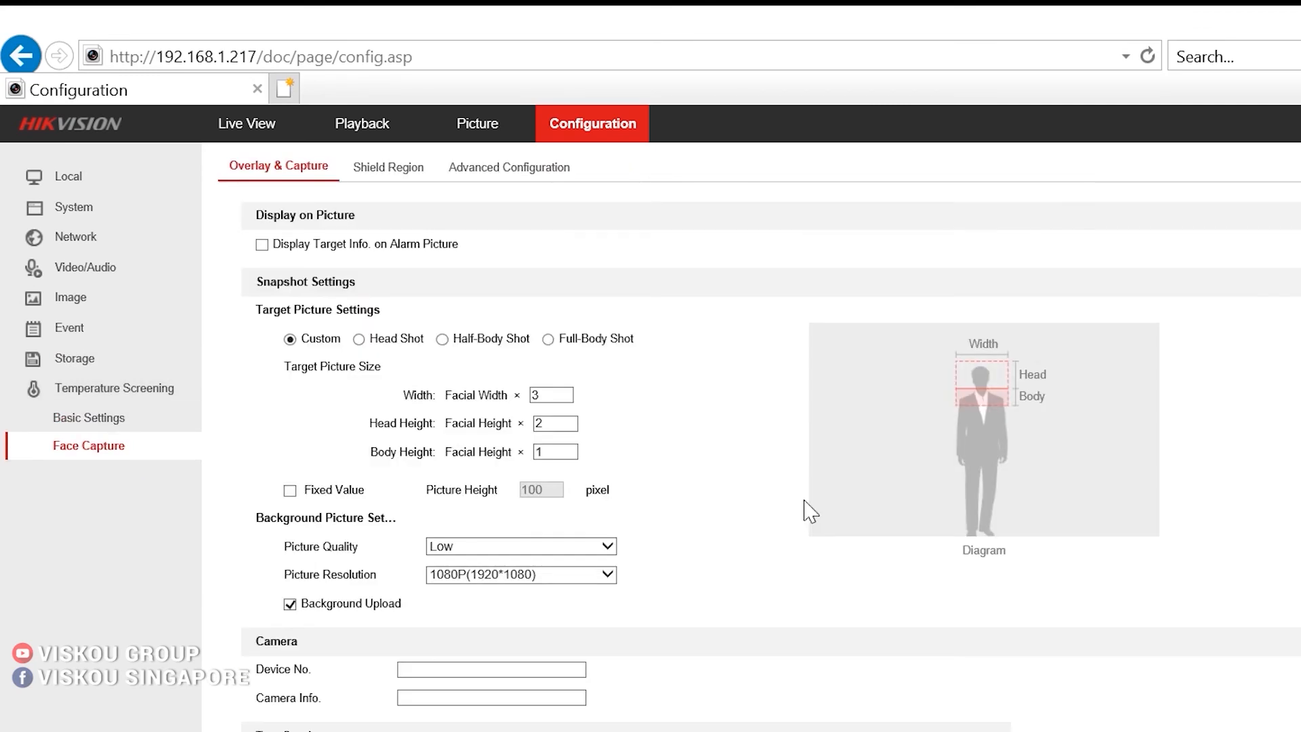
mouse_move(93, 374)
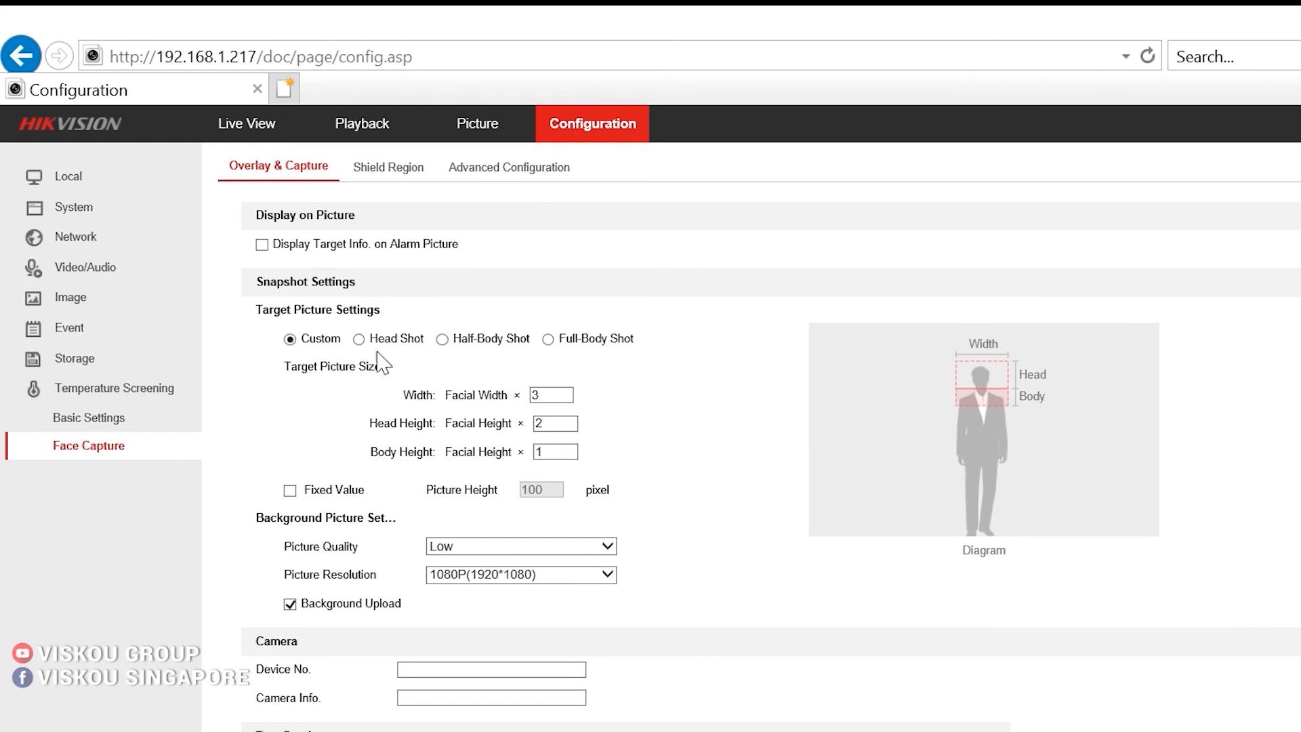
Step: Tick Normal Linkage (Audible Warning) under No Wearing Mask Linkage, then go to Live View
left_click(509, 167)
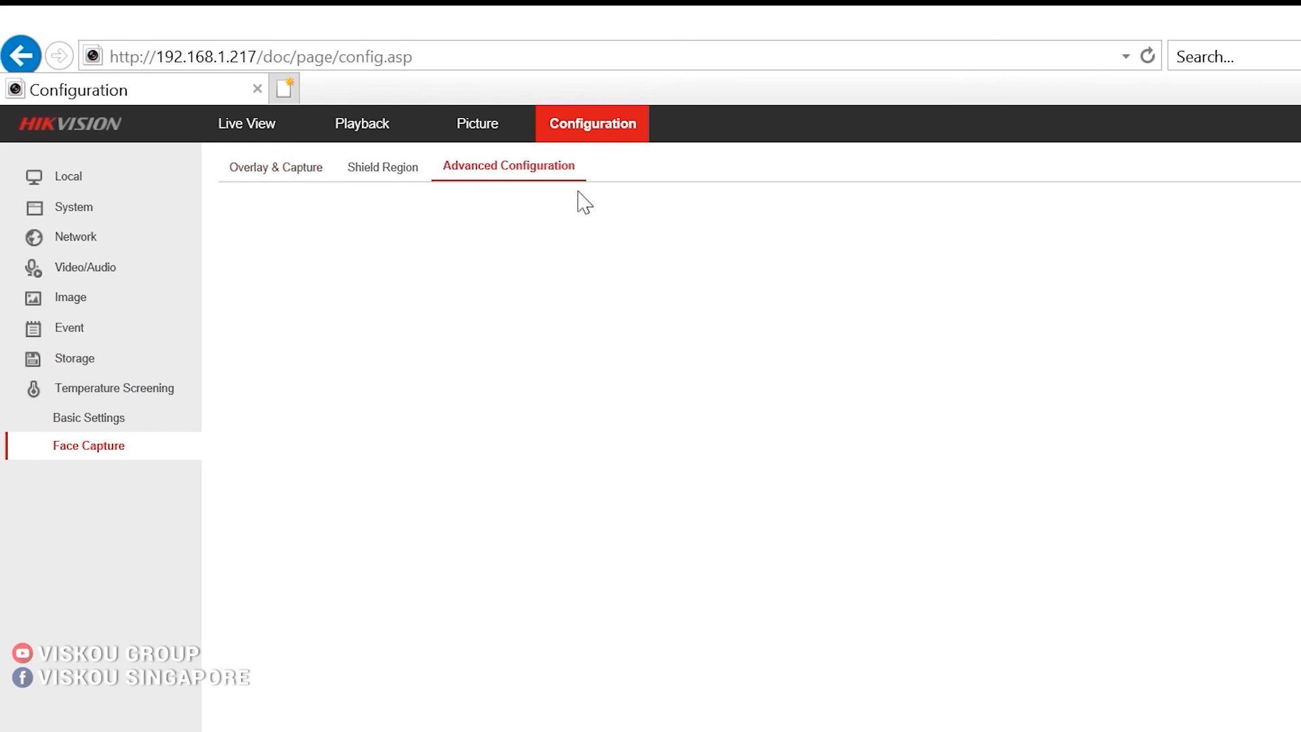
left_click(507, 166)
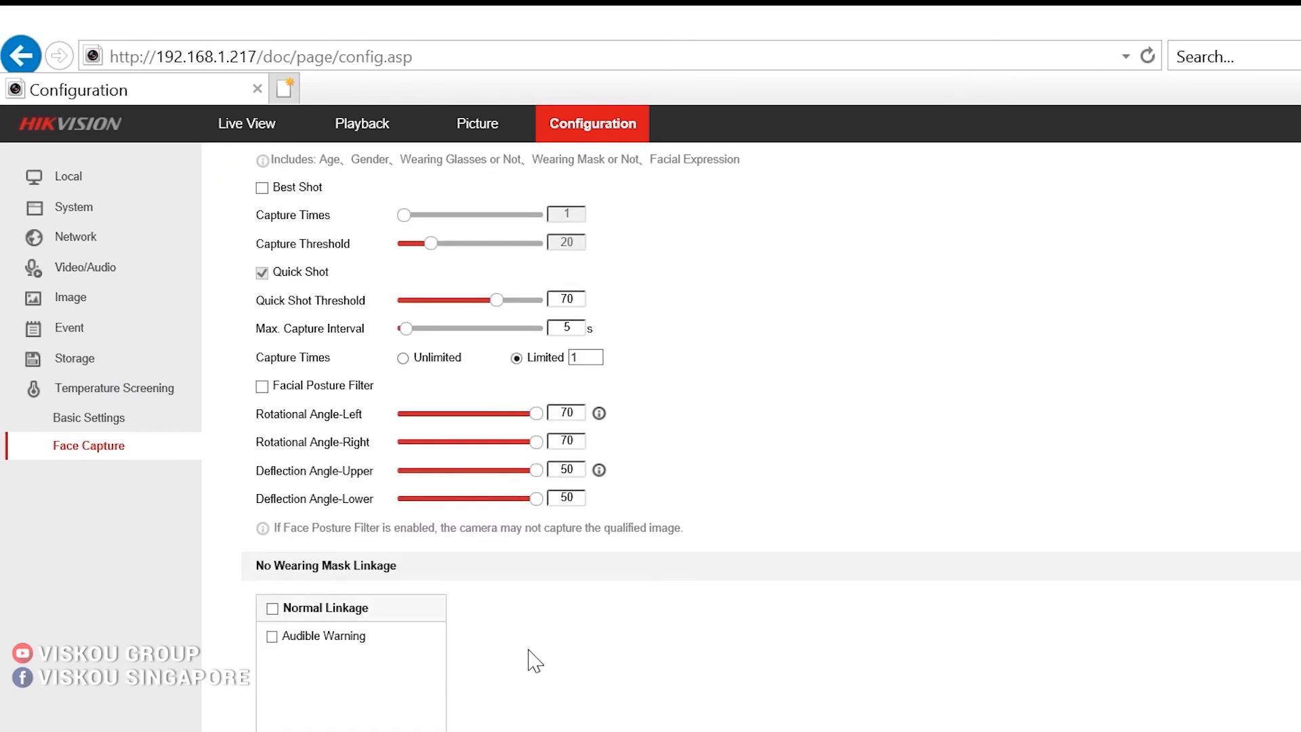
scroll("down", 3)
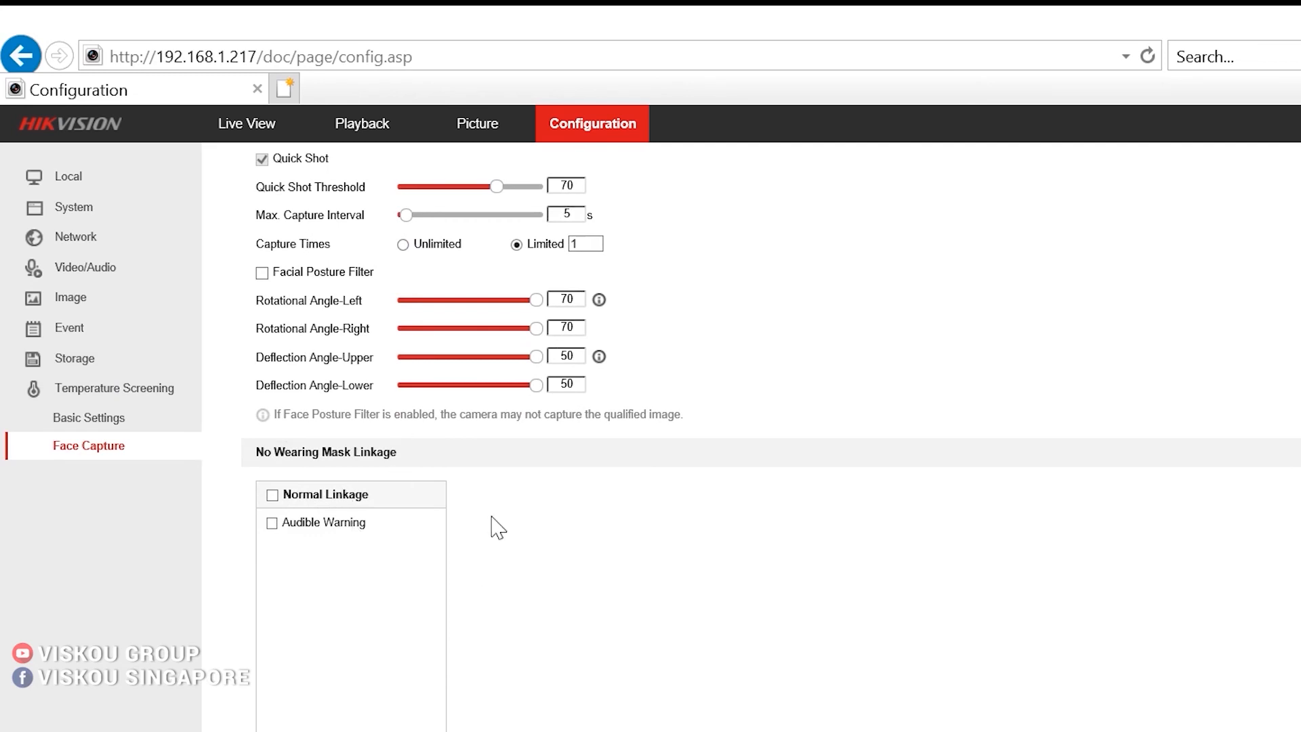
mouse_move(333, 451)
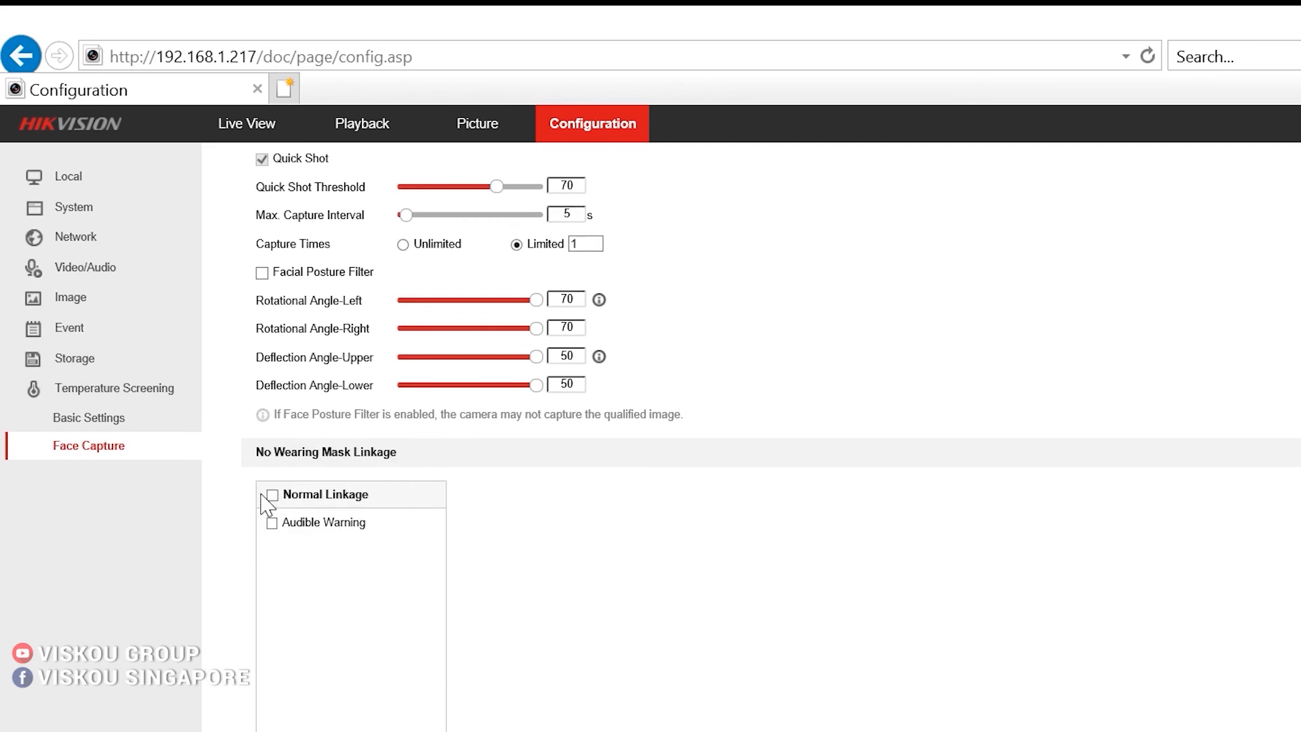
left_click(270, 494)
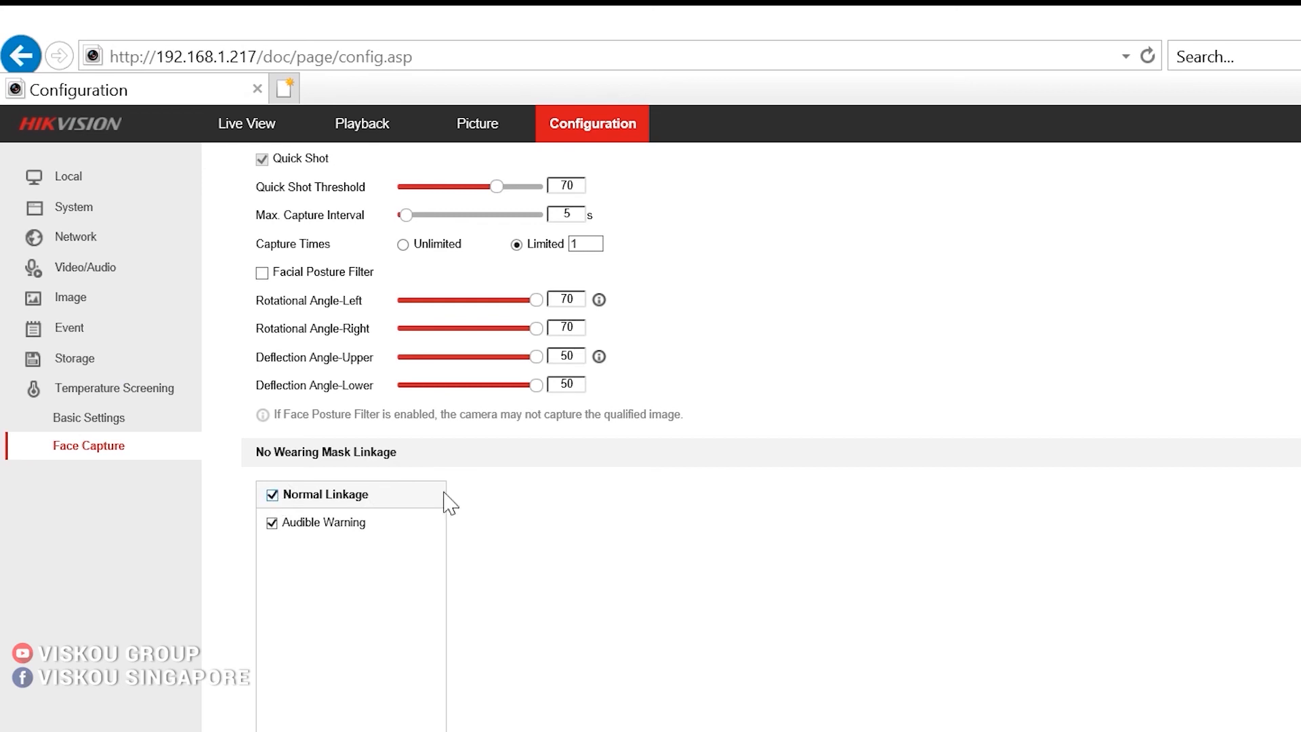
scroll("down", 3)
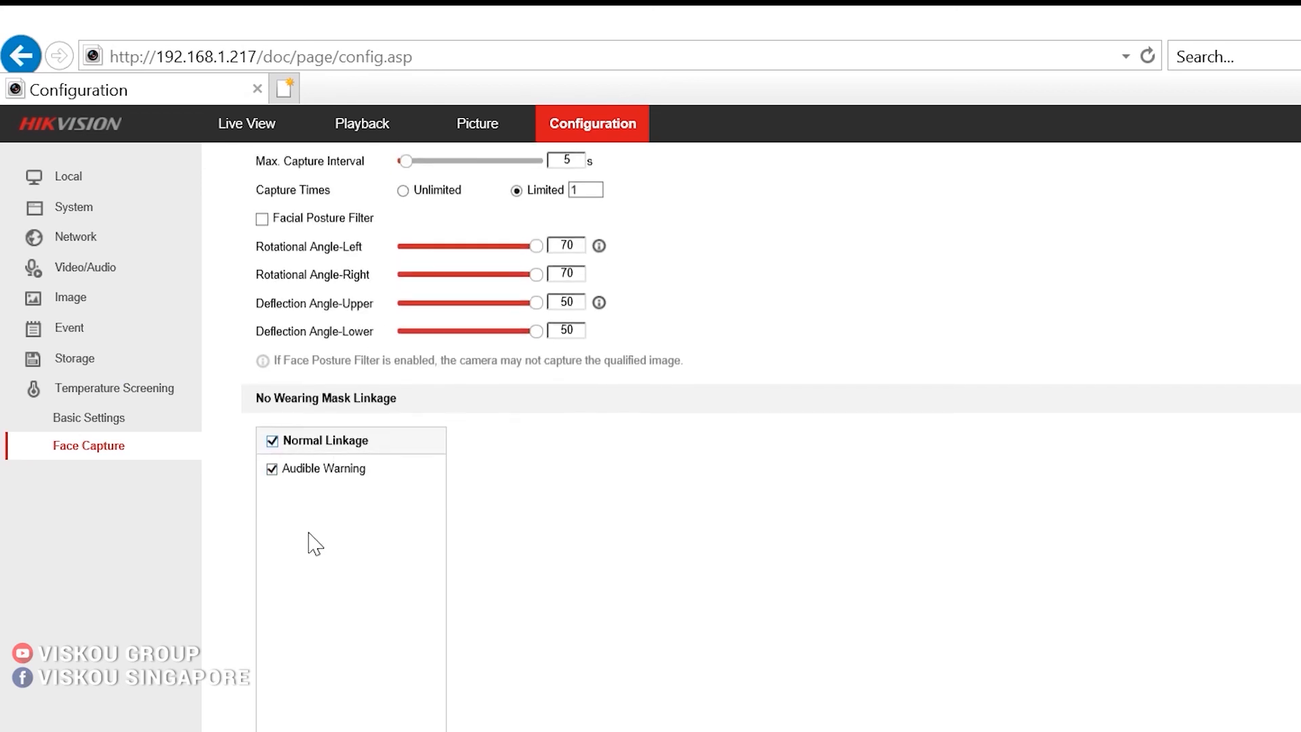
mouse_move(670, 466)
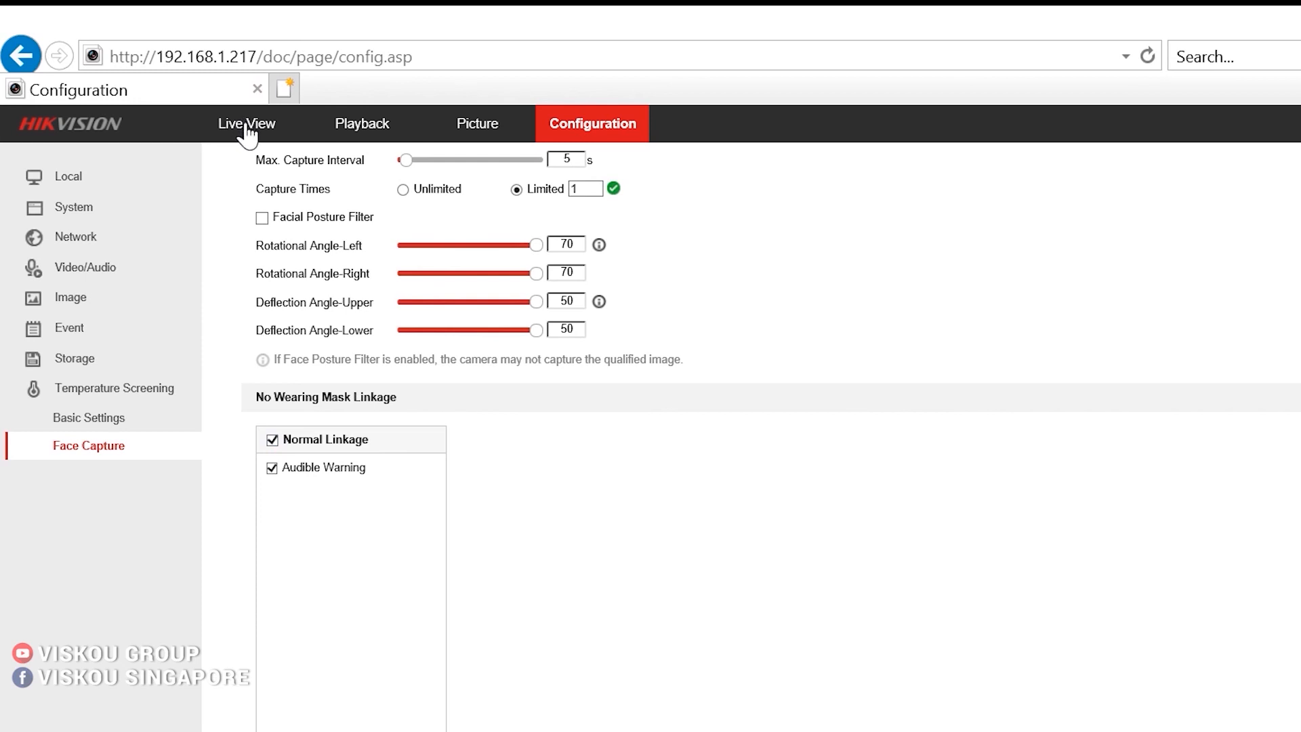
left_click(247, 123)
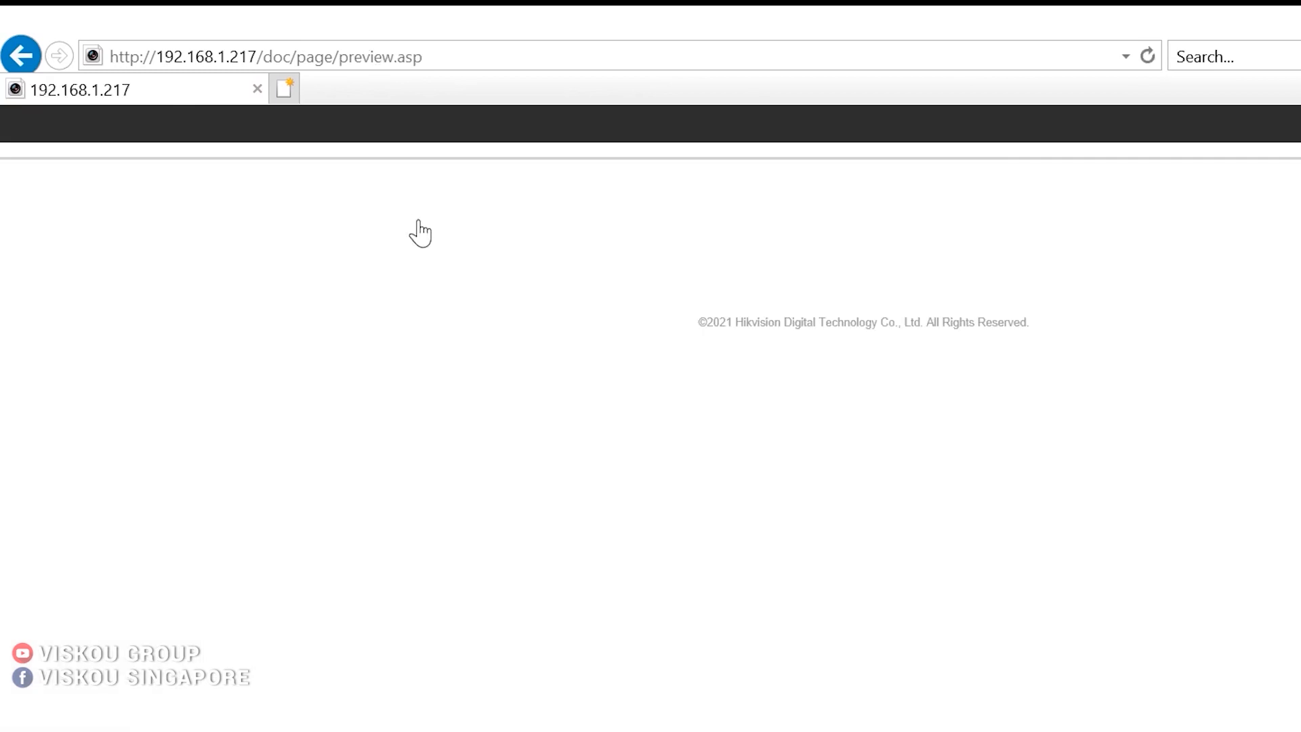